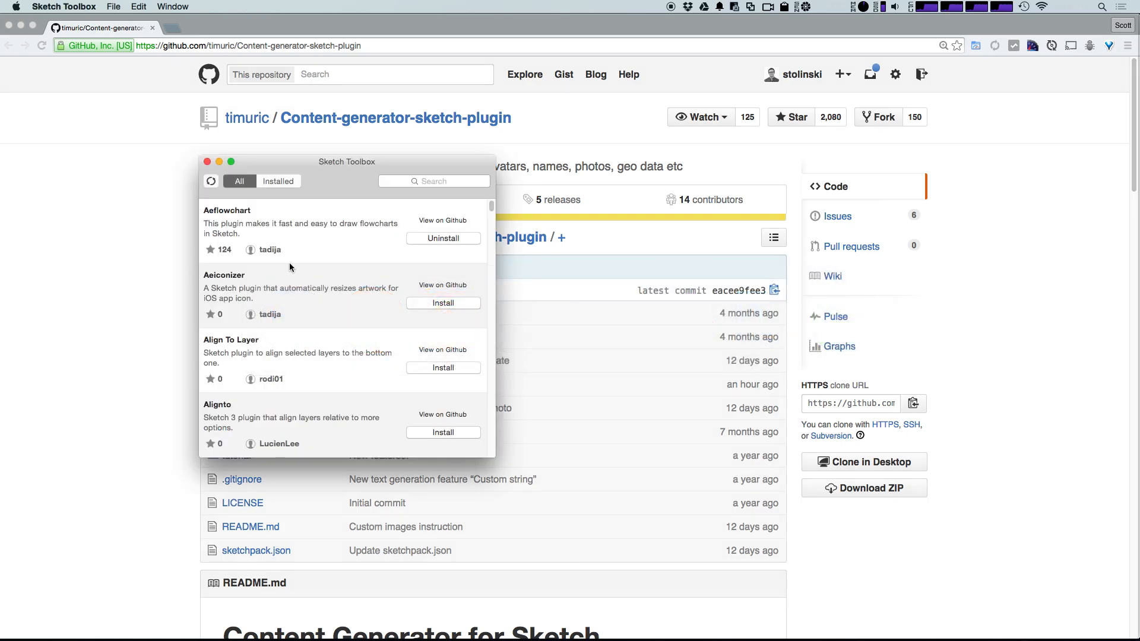
- Search Sketch Toolbox for 'Conte' and install the Content Generator Sketch Plugin
click(433, 181)
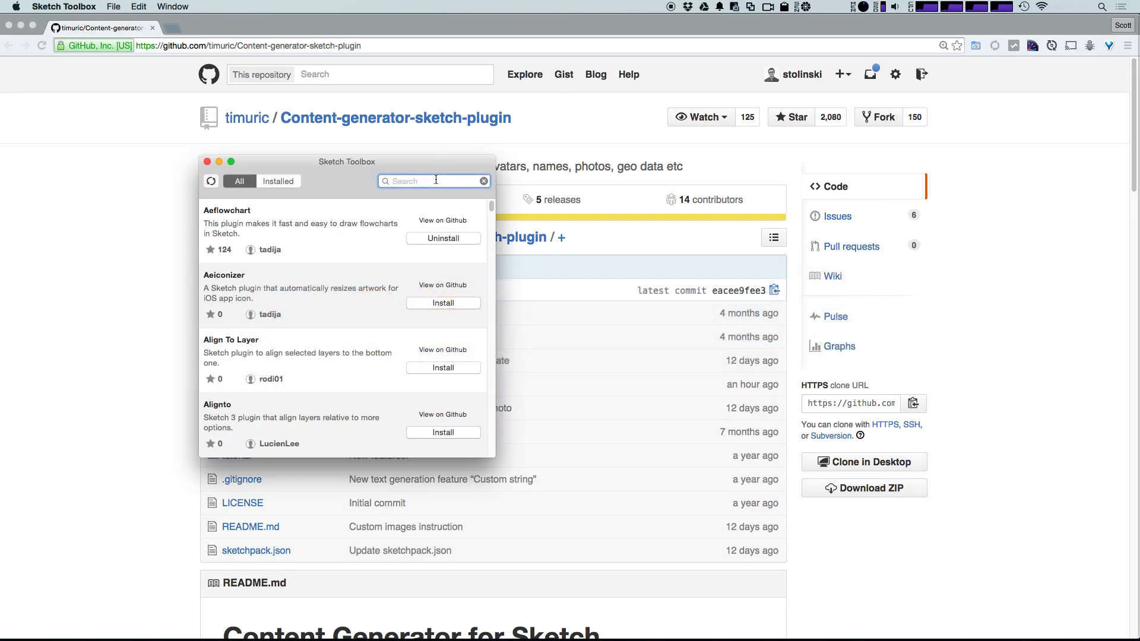
text(Conte)
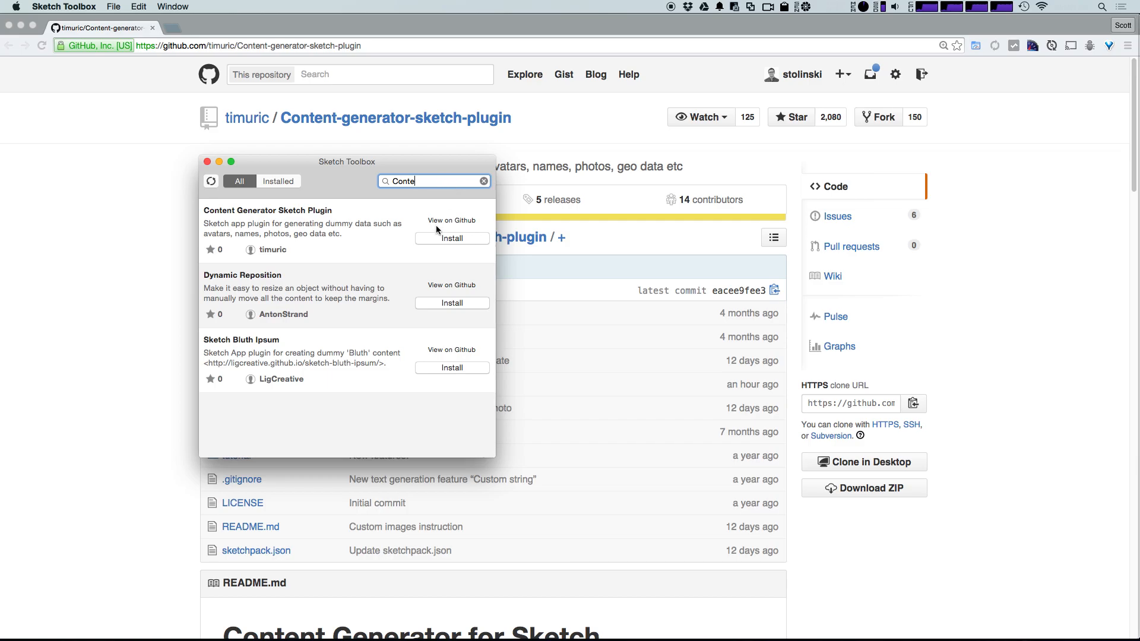
mouse_move(440, 243)
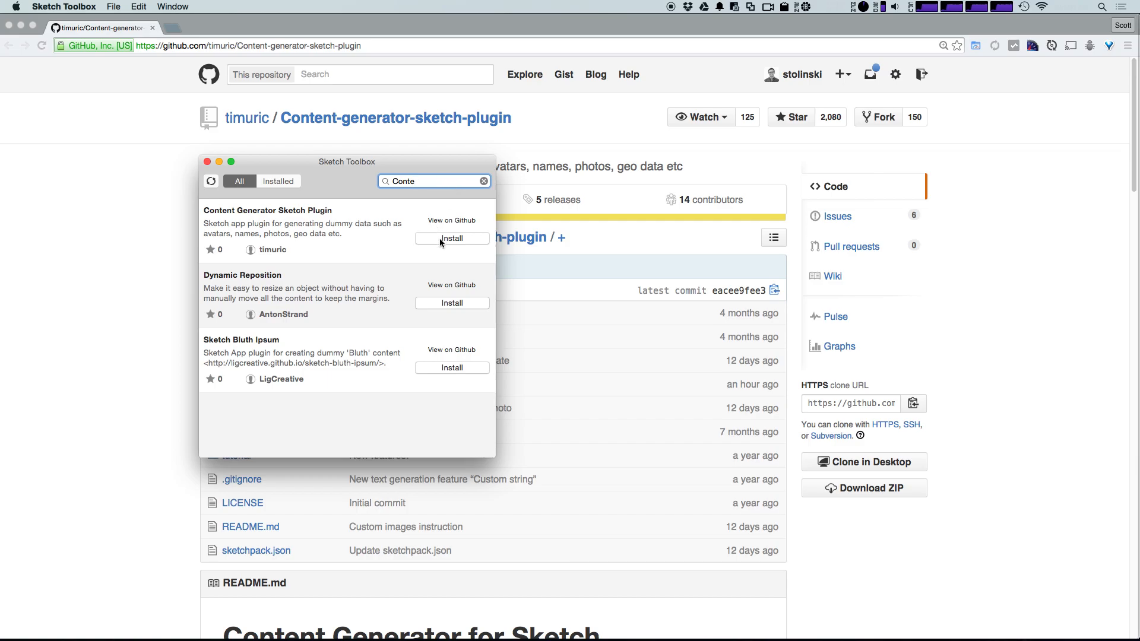
click(451, 239)
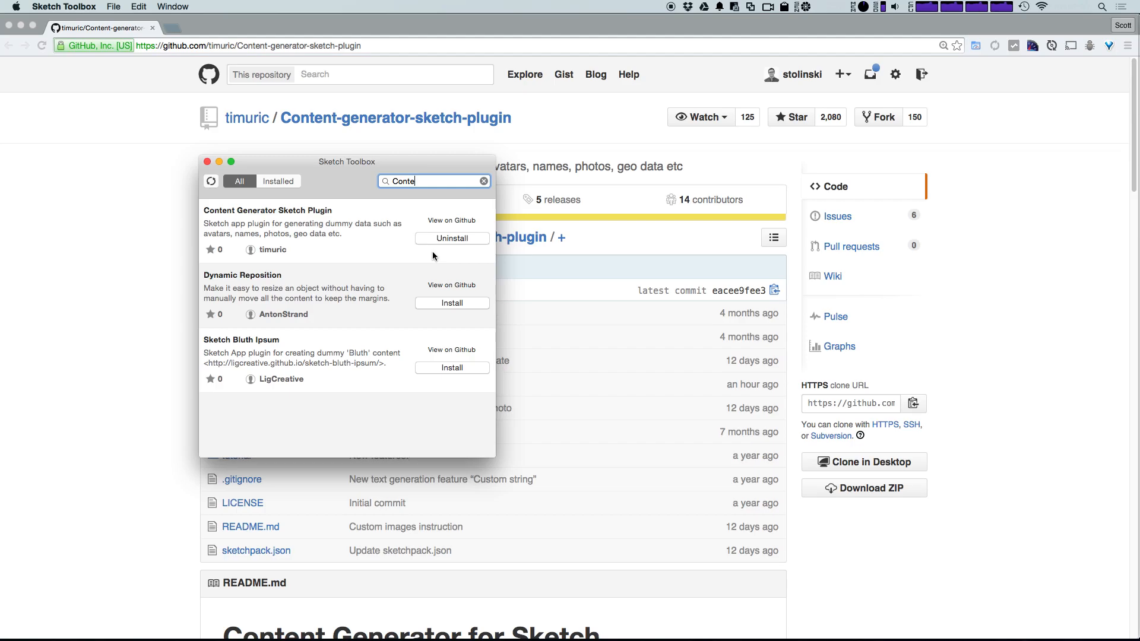
mouse_move(286, 622)
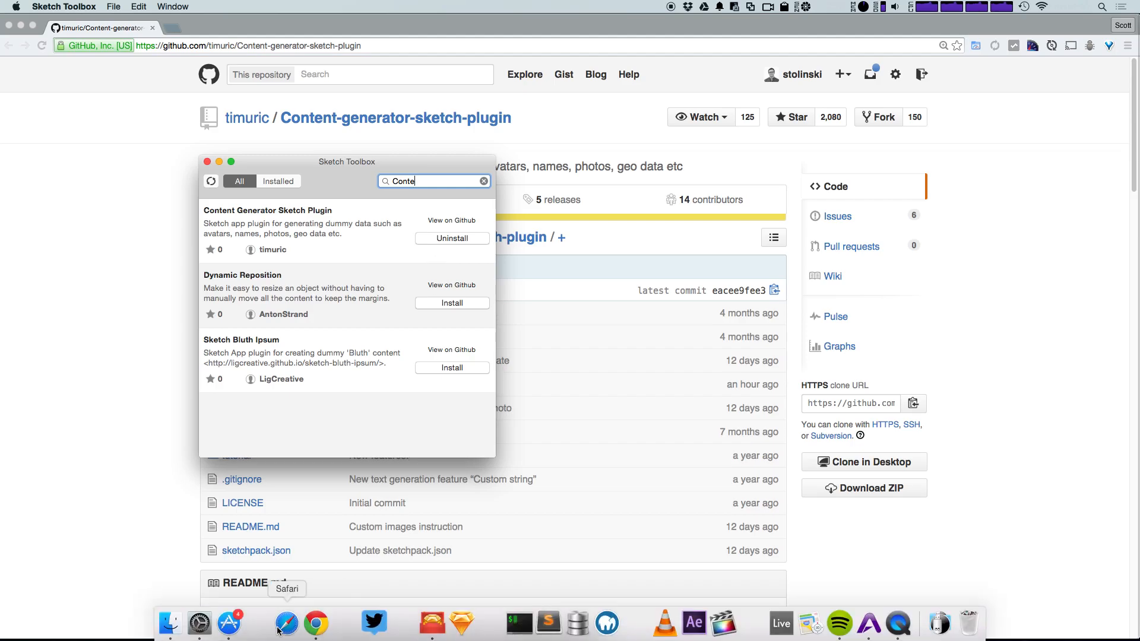
- Draw an avatar oval on the Desktop Portrait artboard and arrange its copies into a column
click(462, 623)
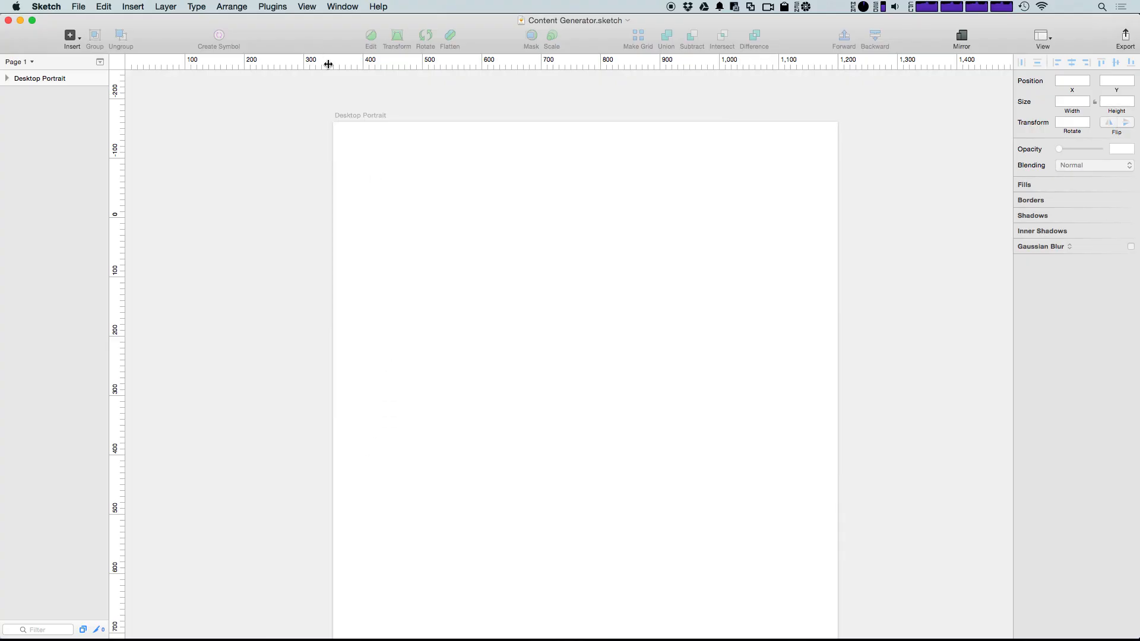
click(39, 78)
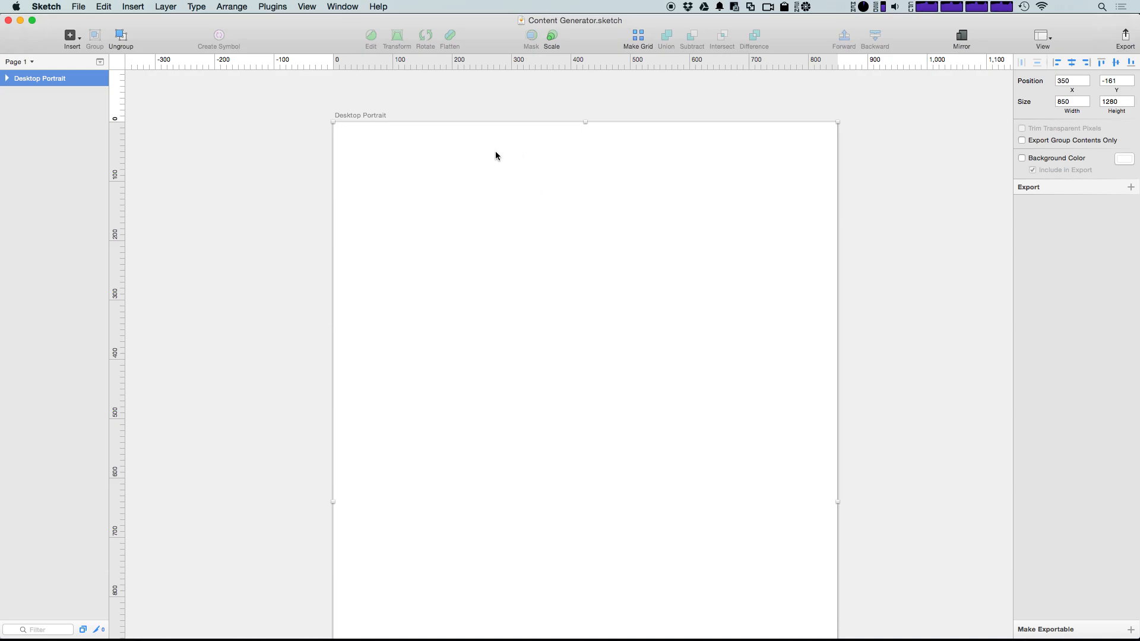
mouse_move(343, 167)
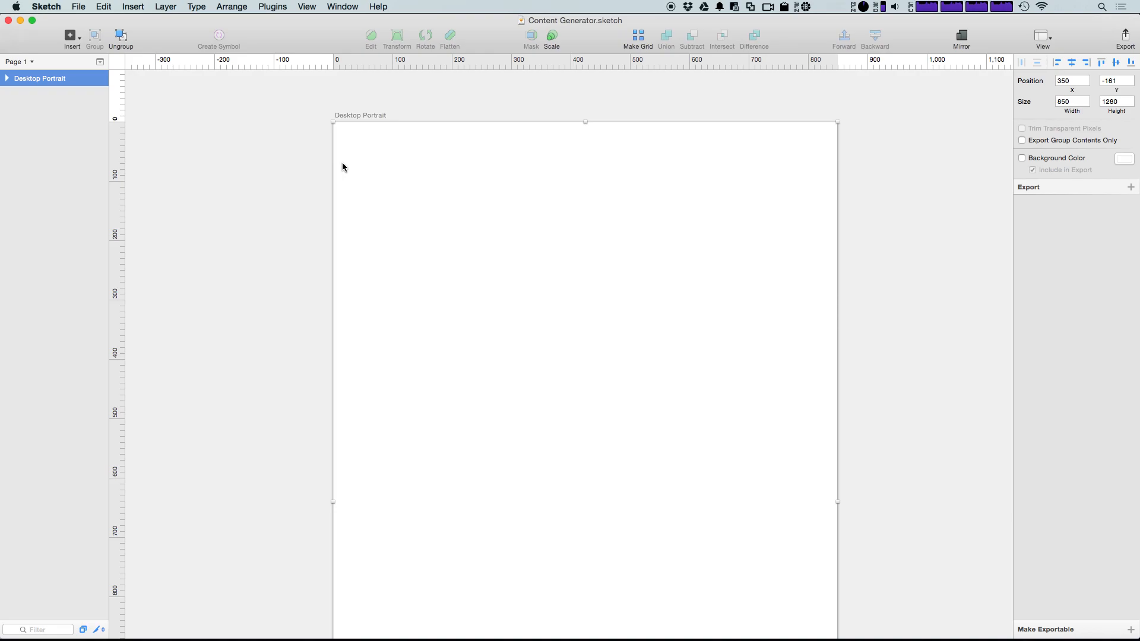
mouse_move(346, 153)
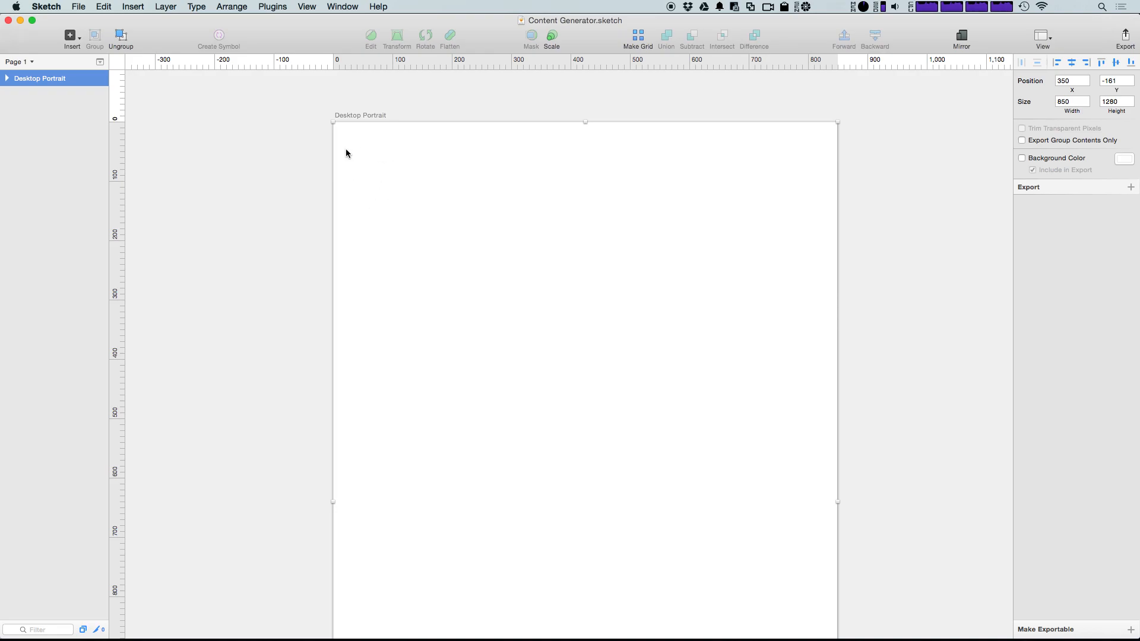
mouse_move(58, 7)
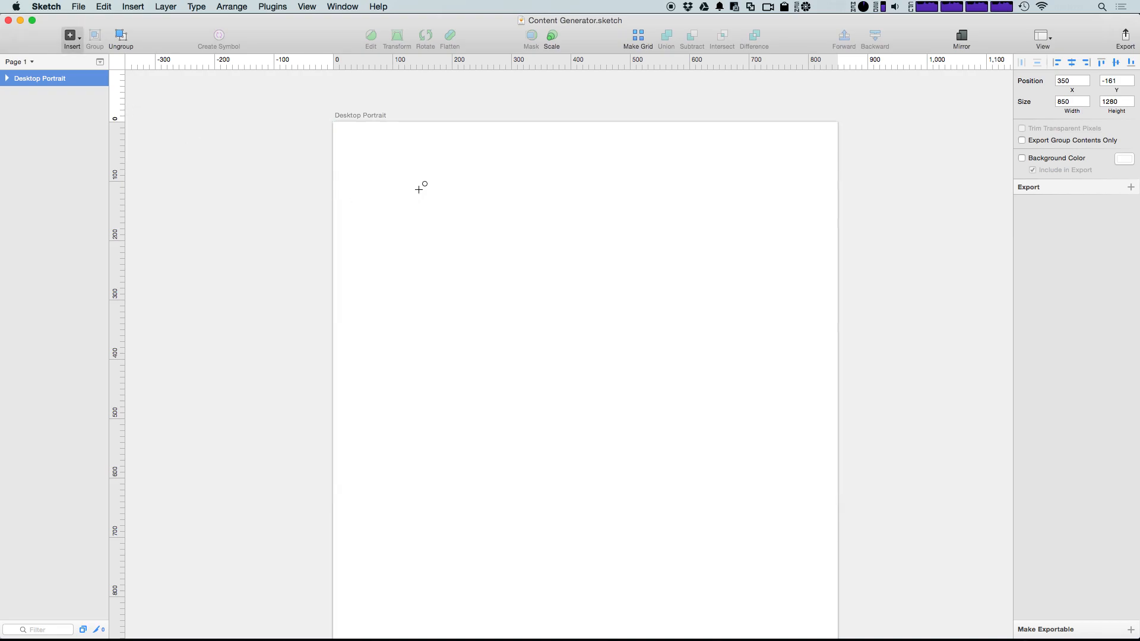
drag(418, 187, 441, 221)
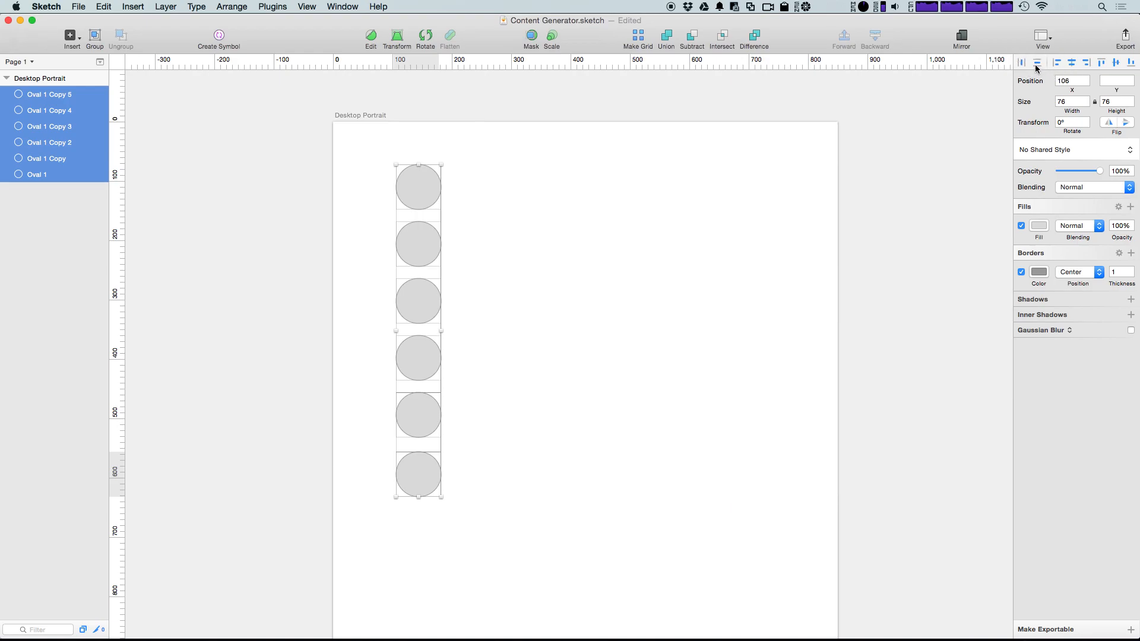
mouse_move(760, 202)
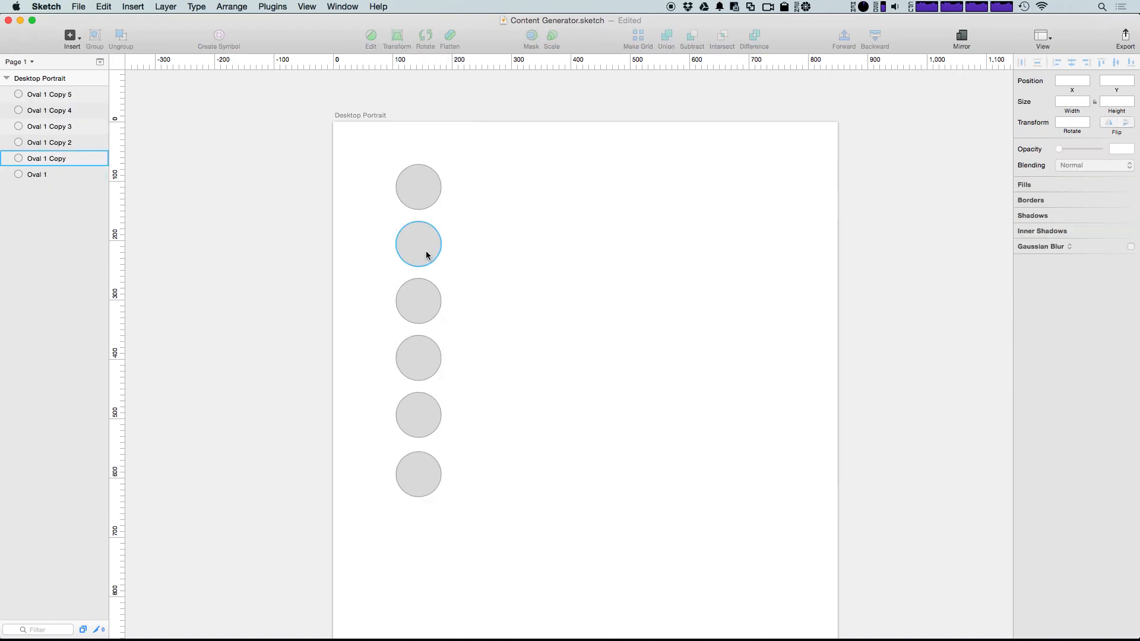
click(418, 243)
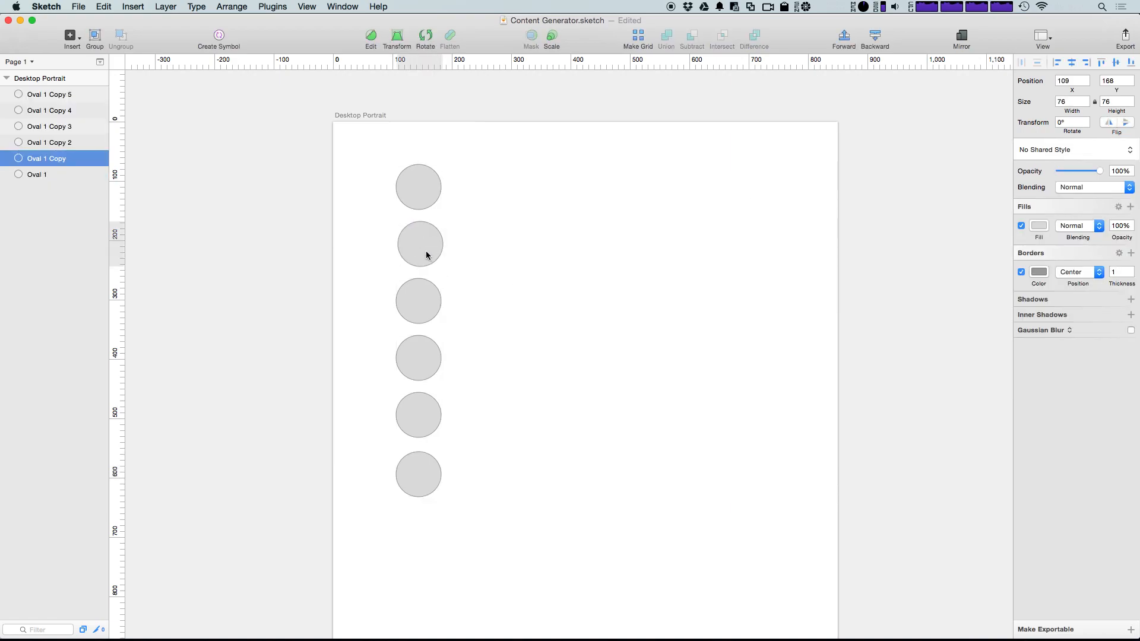
drag(419, 244, 434, 244)
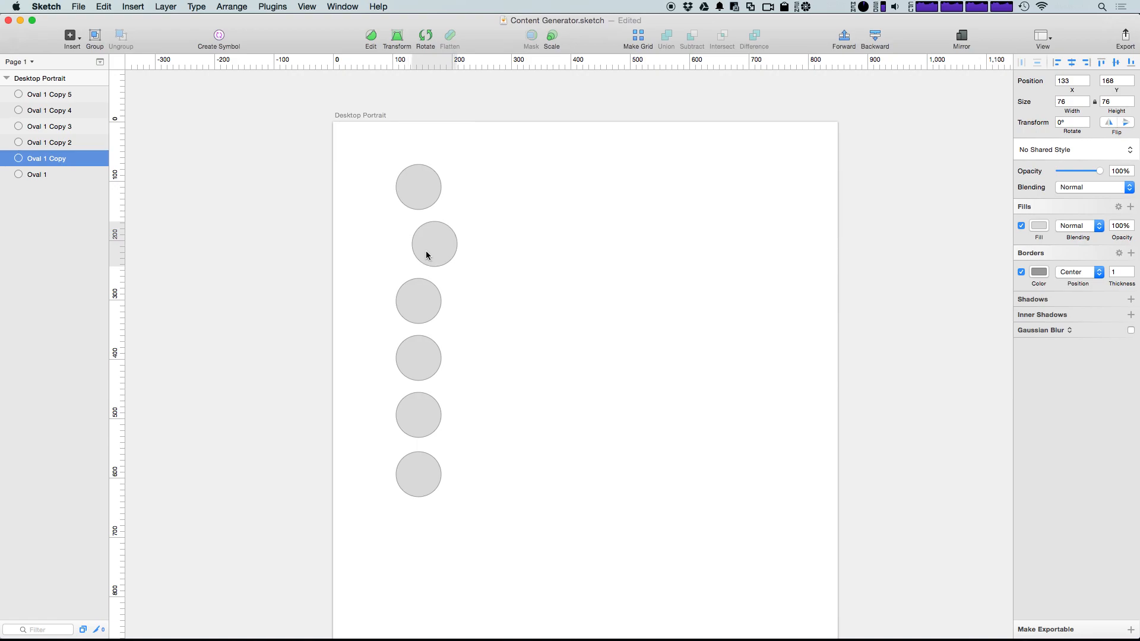
click(483, 194)
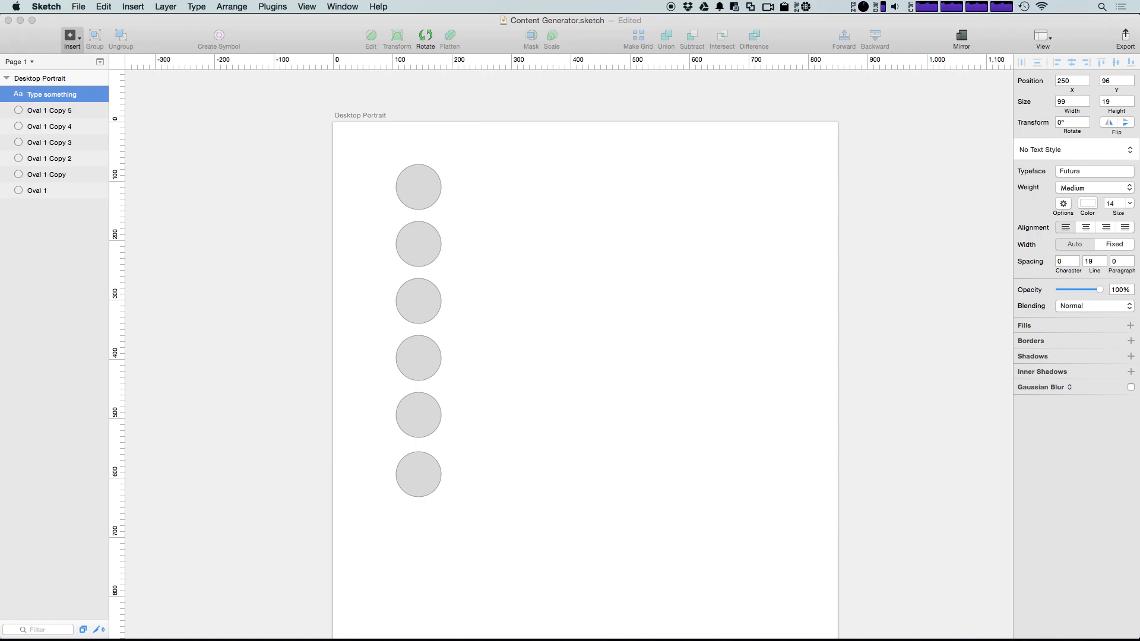
- Add a dark 'My Name' text label beside the top circle
click(488, 184)
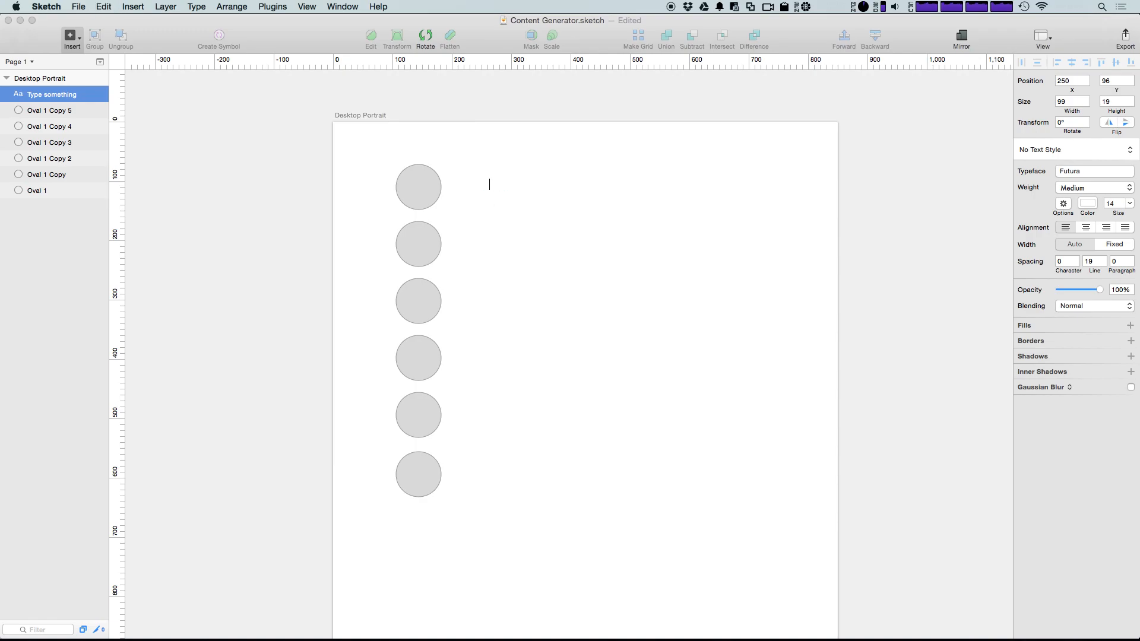
text(My Name)
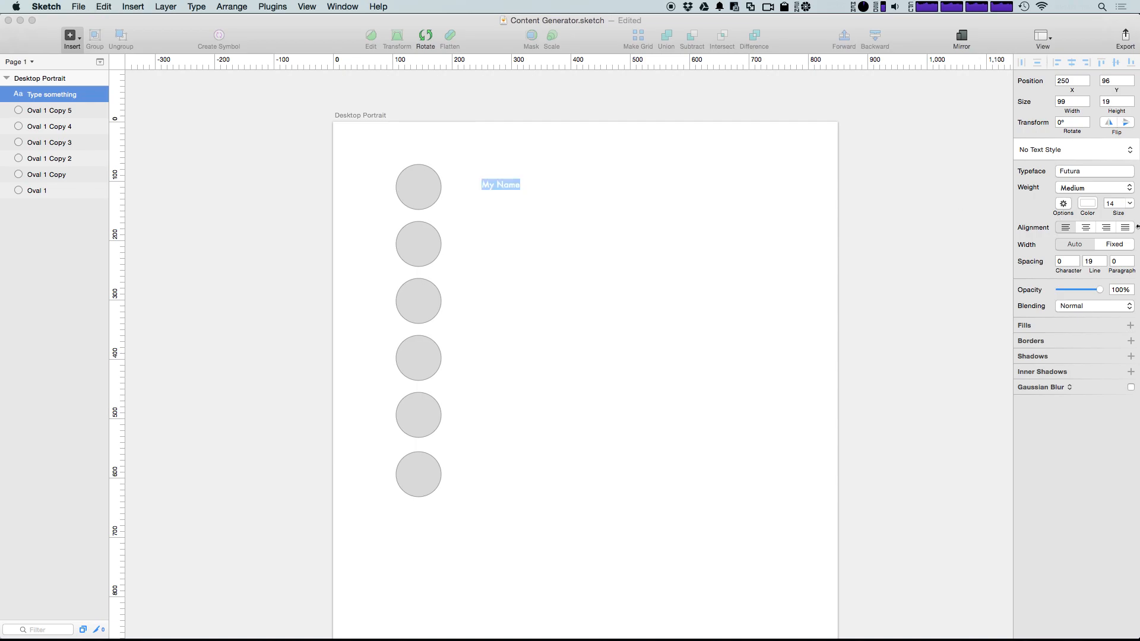
click(1088, 203)
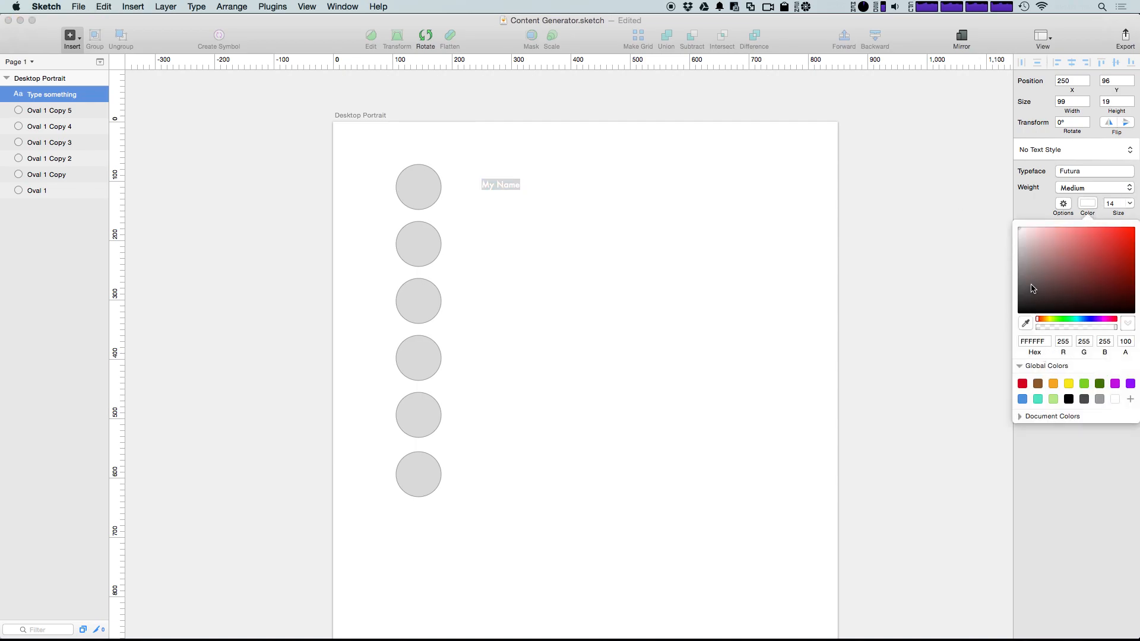
click(1056, 277)
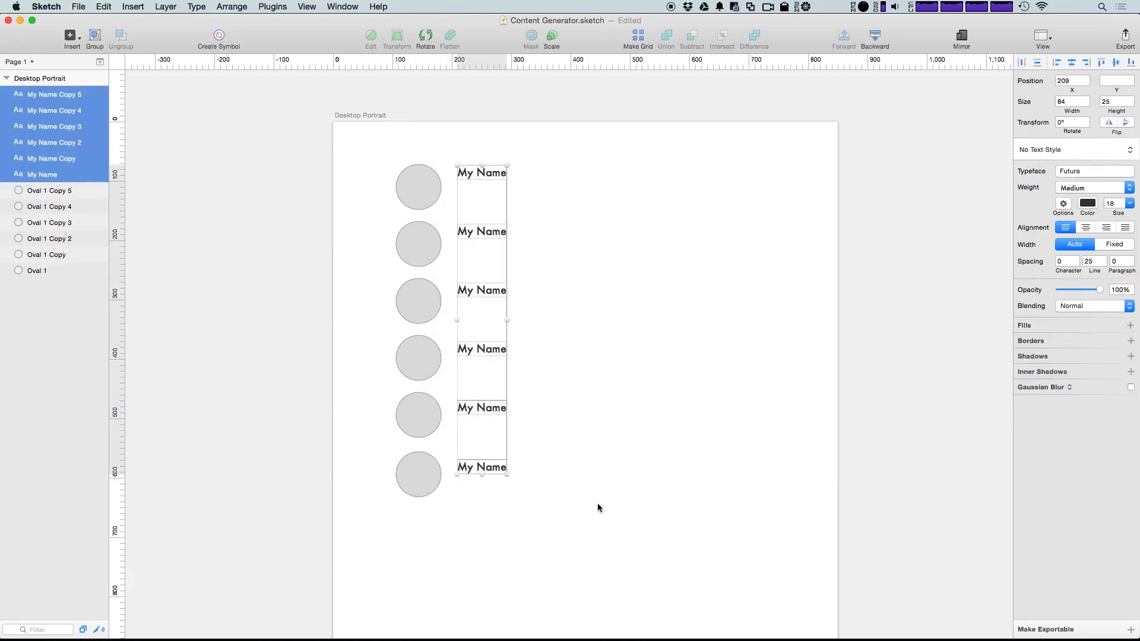
mouse_move(582, 496)
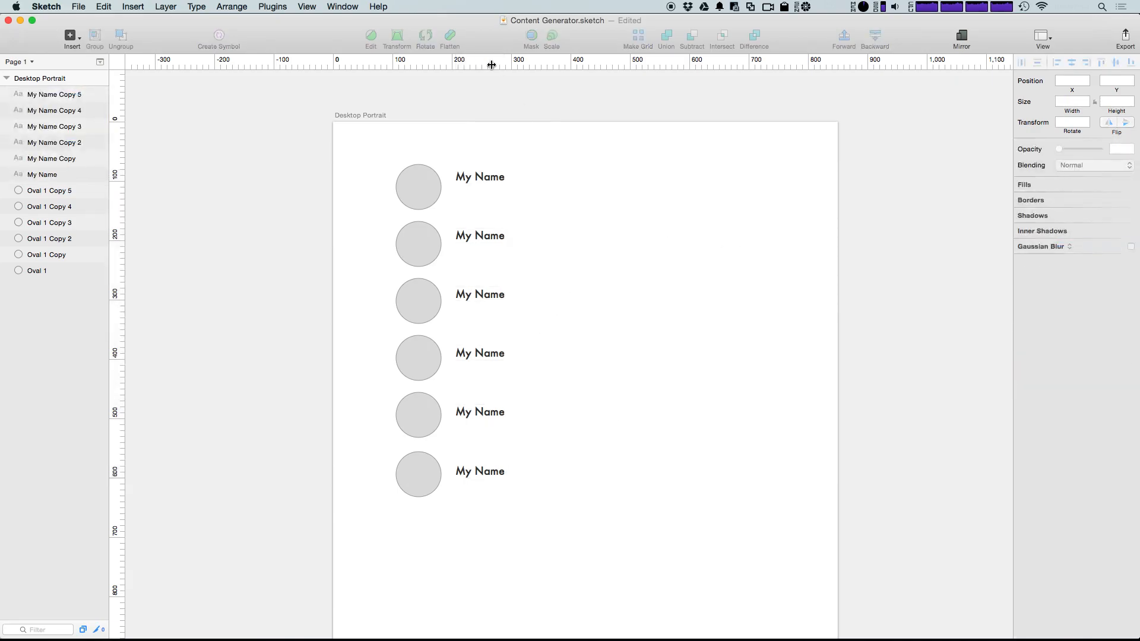
- Fill the six selected ovals using Content Generator's Persona > Photos > Male
click(418, 402)
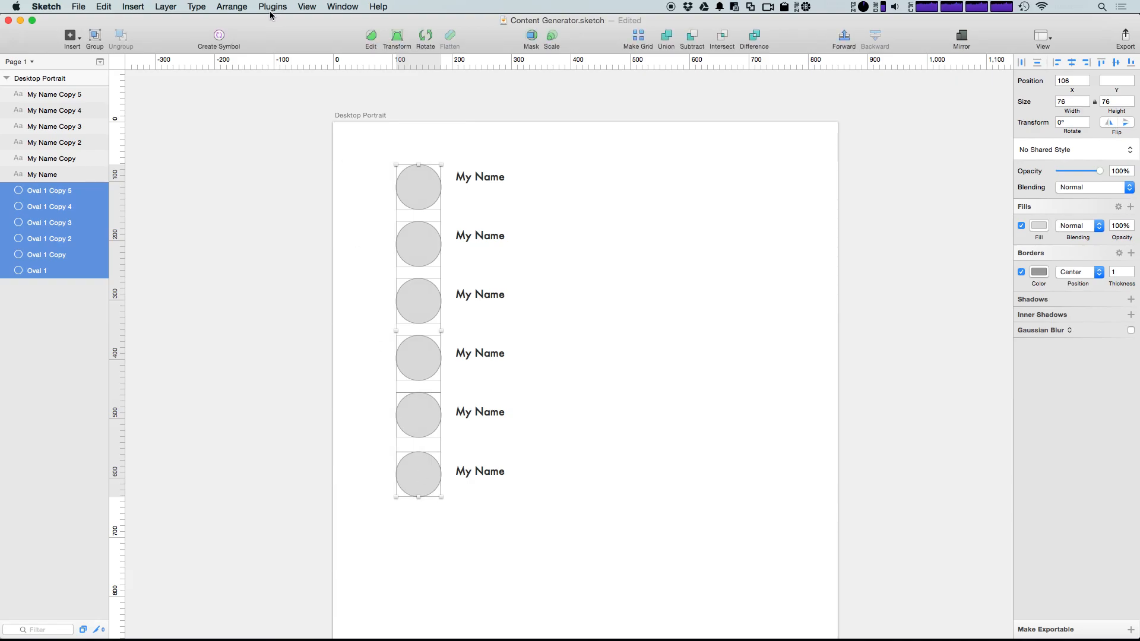
click(272, 7)
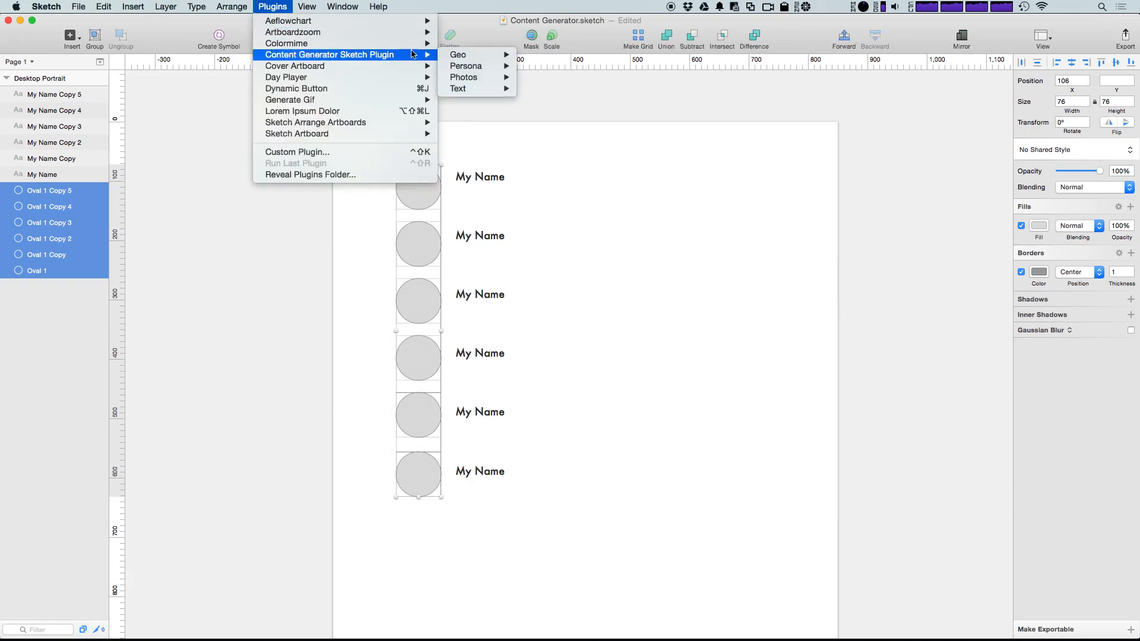
mouse_move(467, 55)
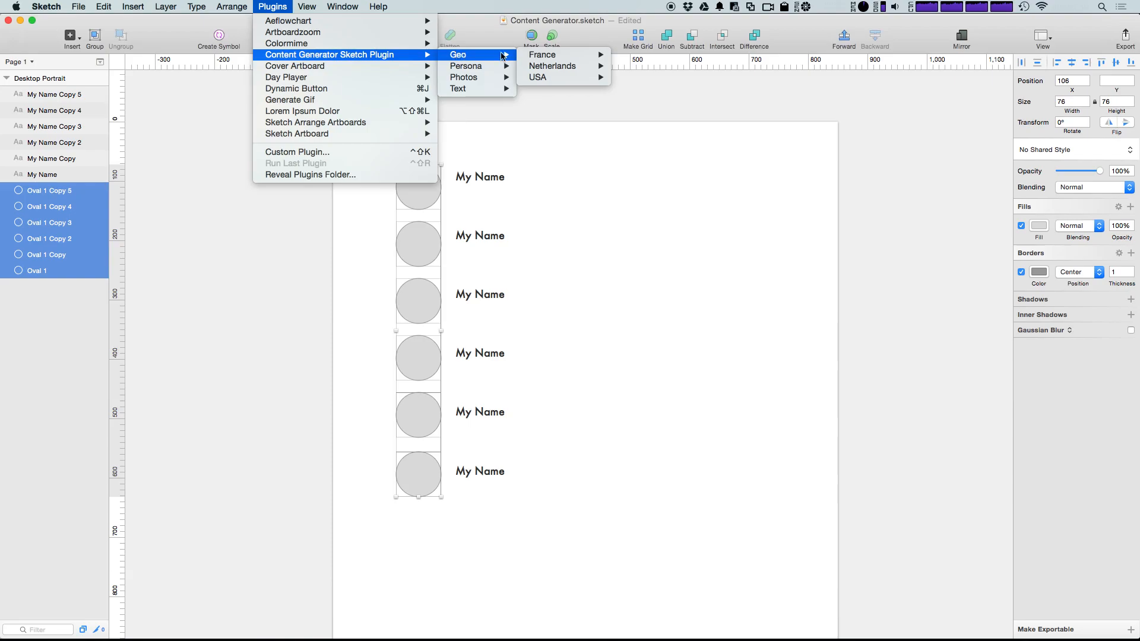
mouse_move(466, 66)
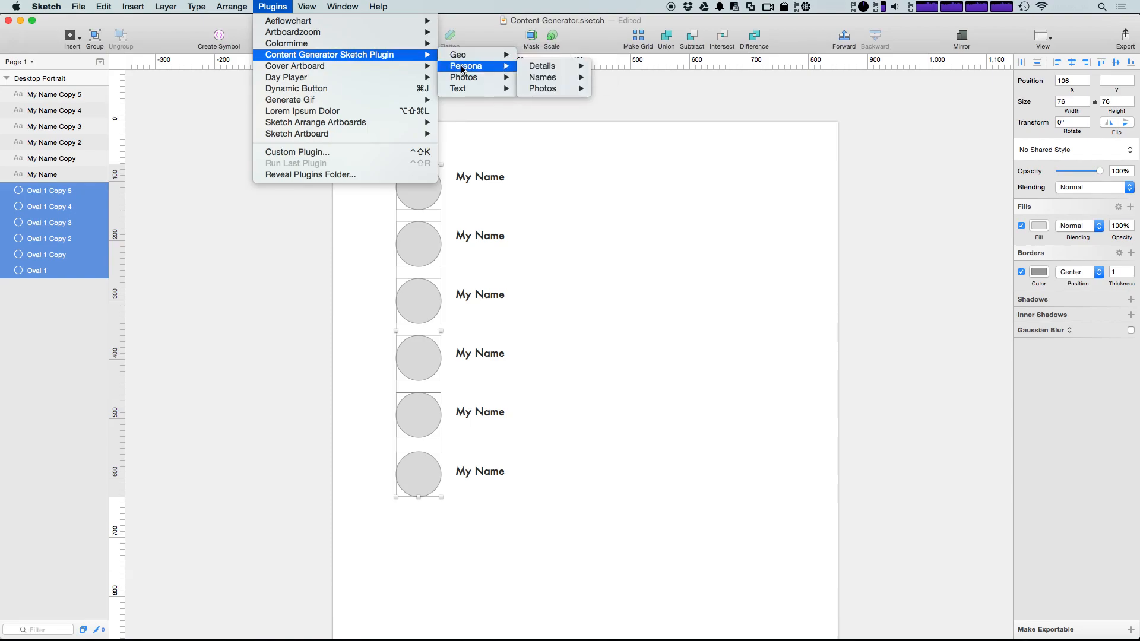
mouse_move(541, 65)
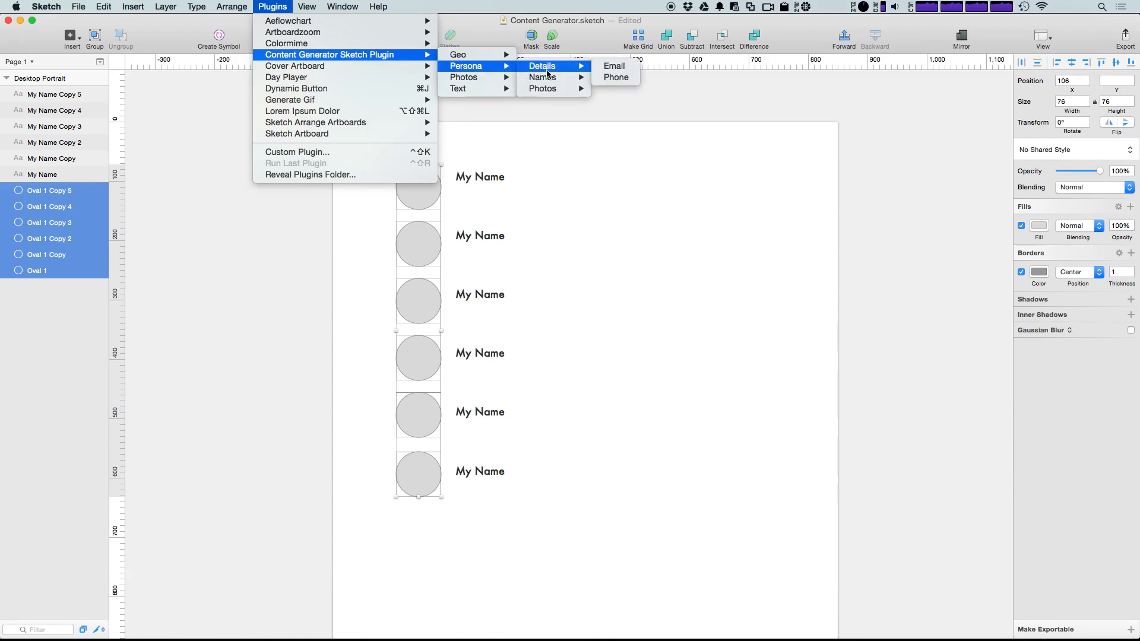
mouse_move(567, 70)
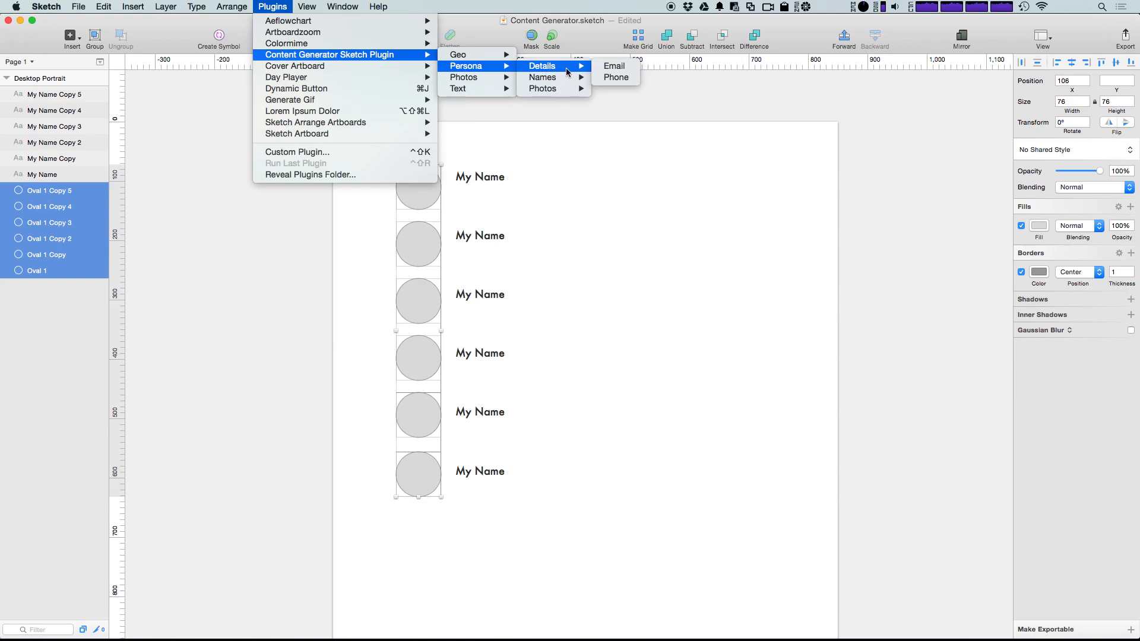
mouse_move(542, 78)
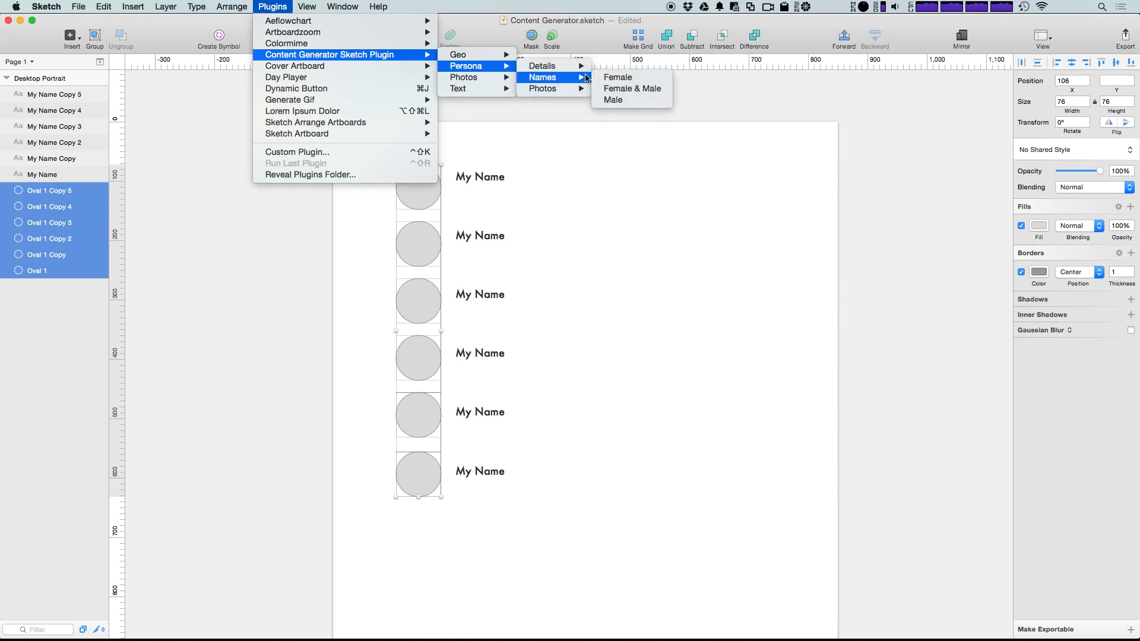
mouse_move(542, 66)
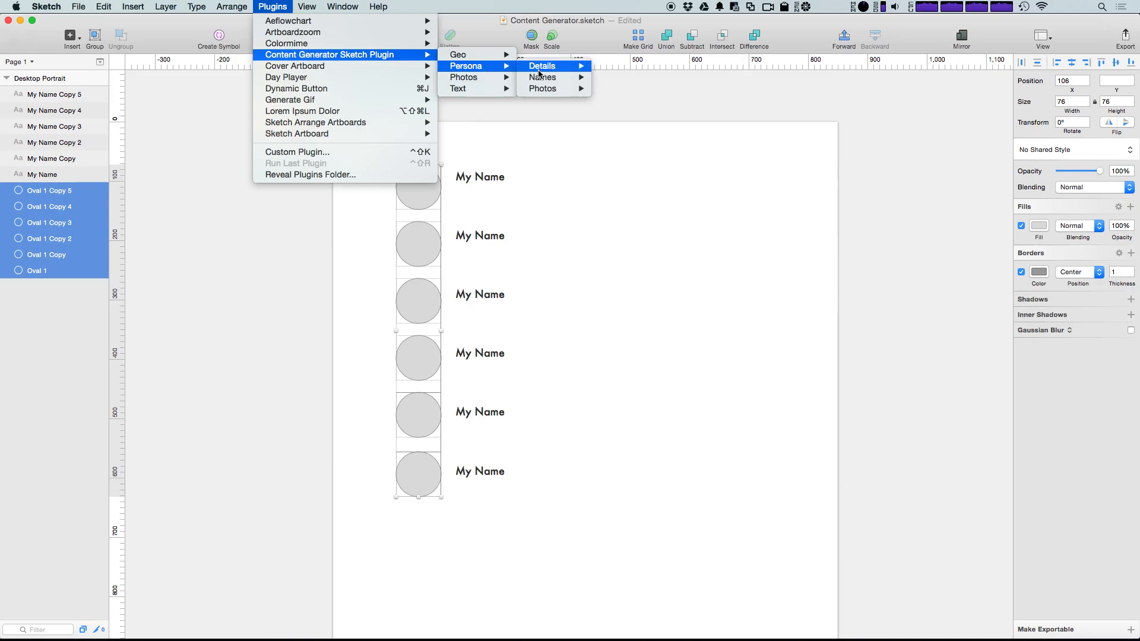
mouse_move(463, 77)
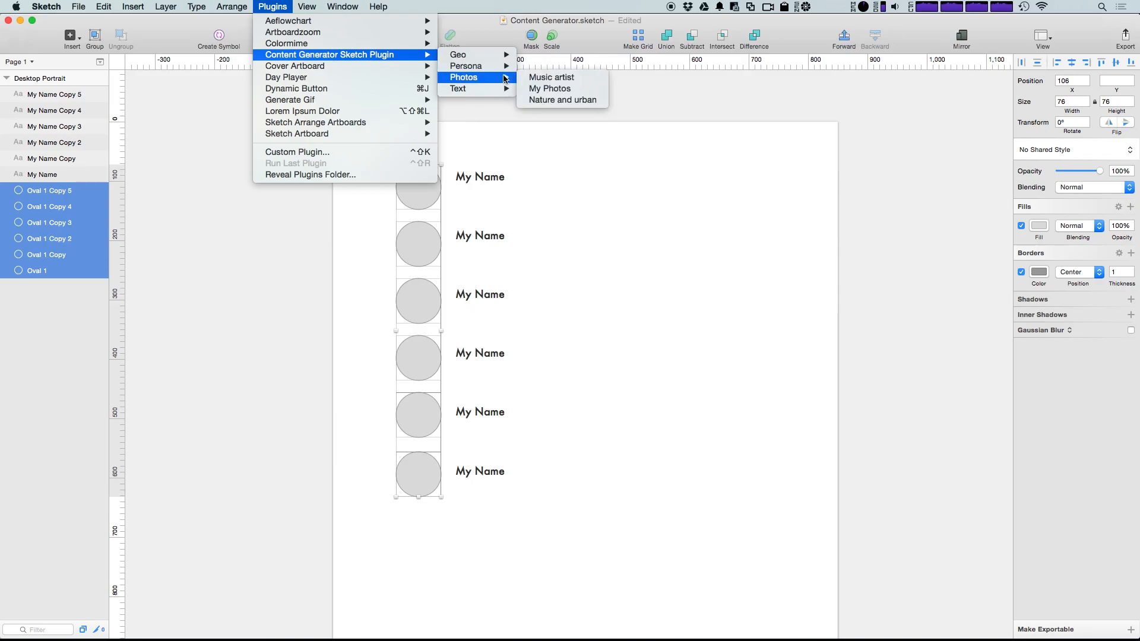
mouse_move(561, 99)
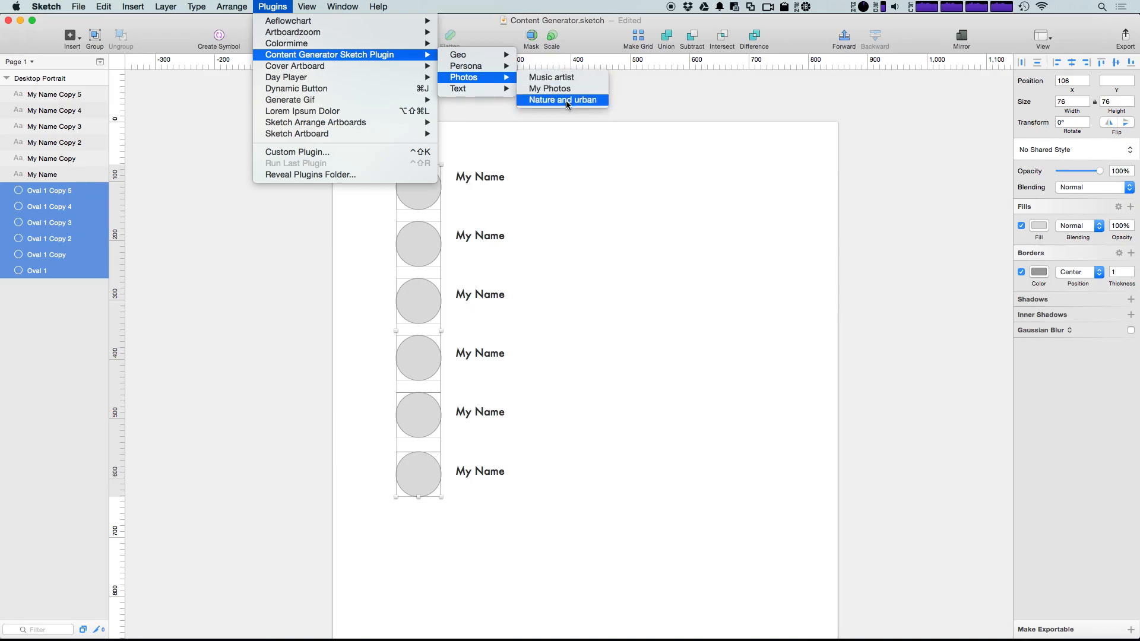
mouse_move(466, 88)
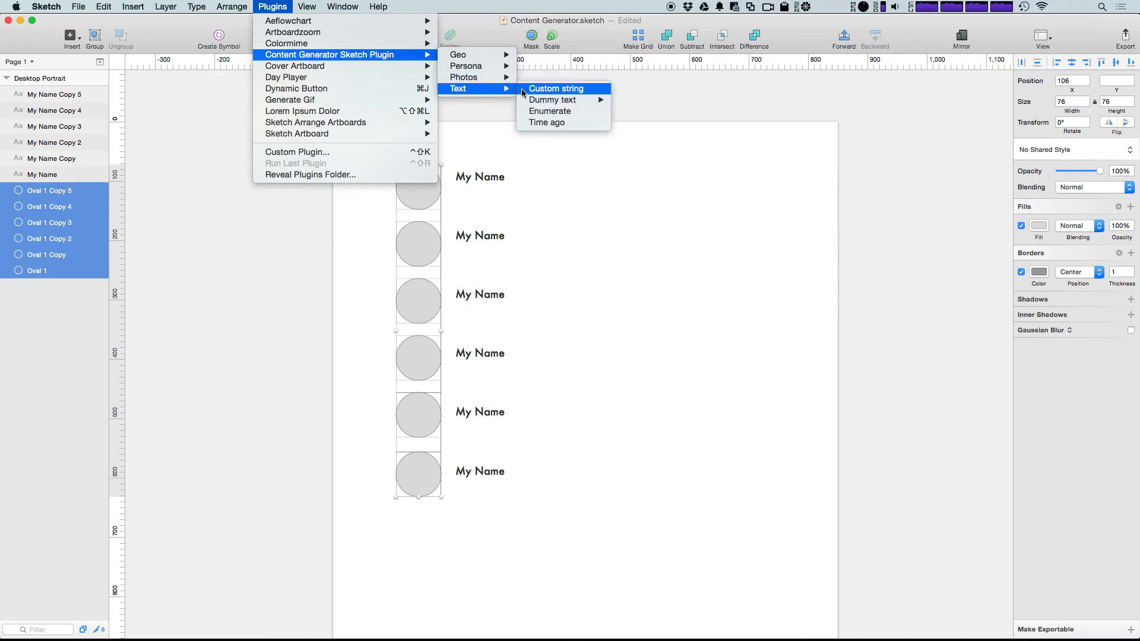
mouse_move(515, 92)
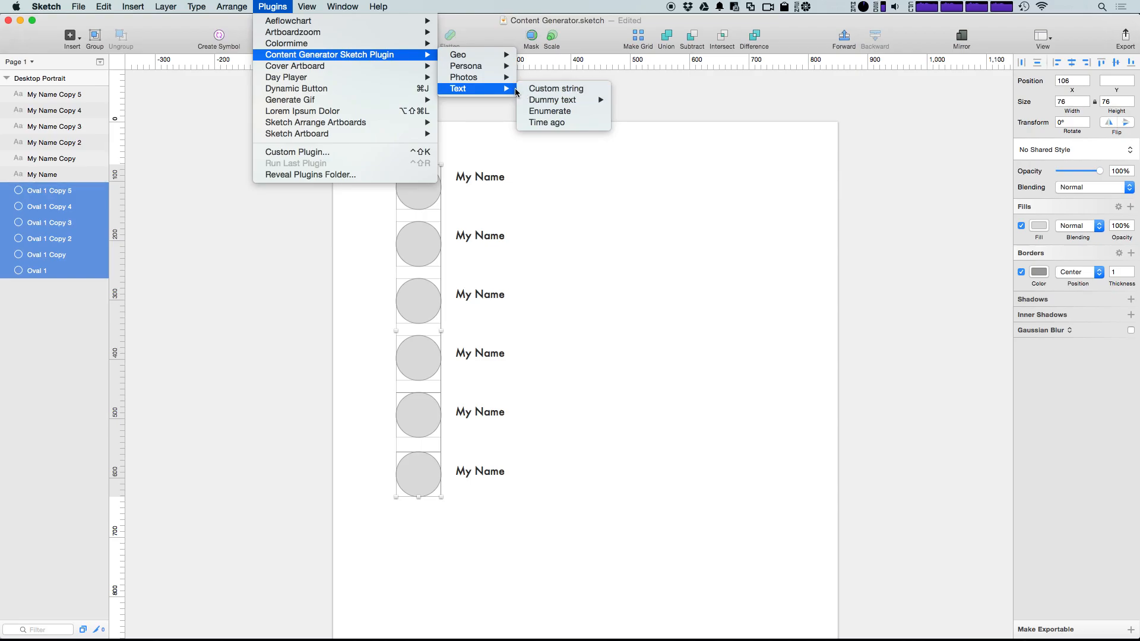
mouse_move(463, 78)
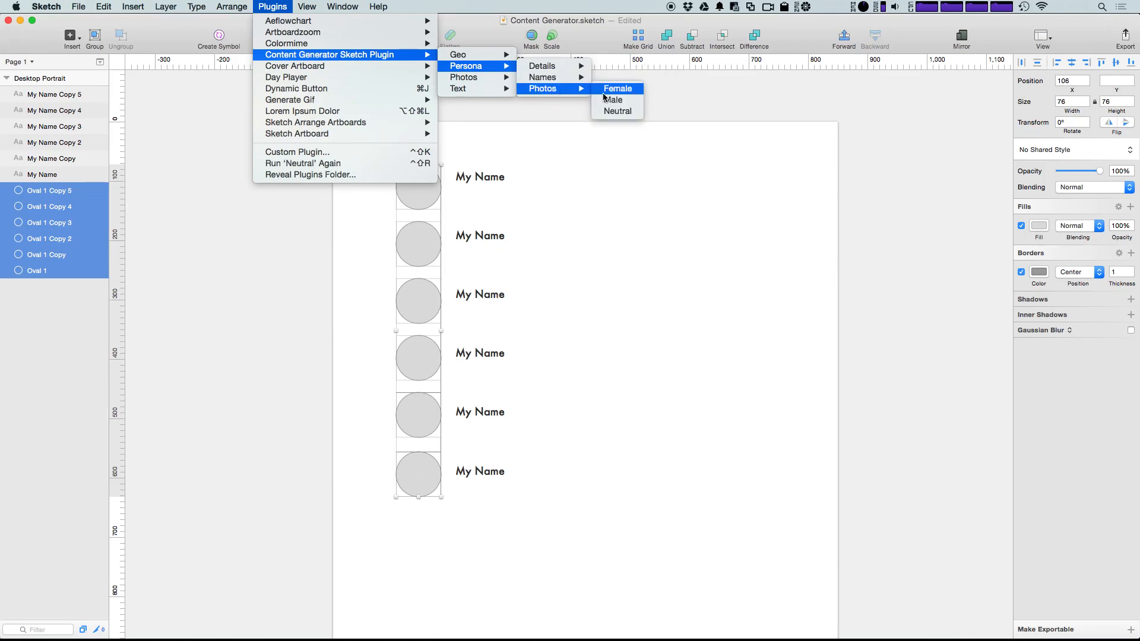
click(612, 100)
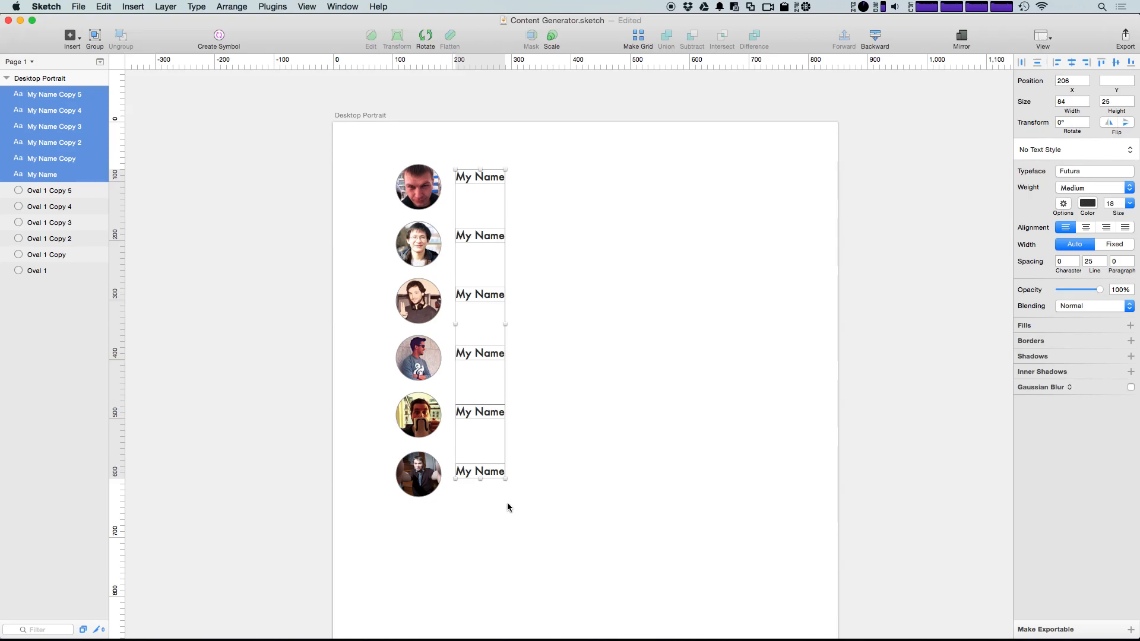
mouse_move(275, 6)
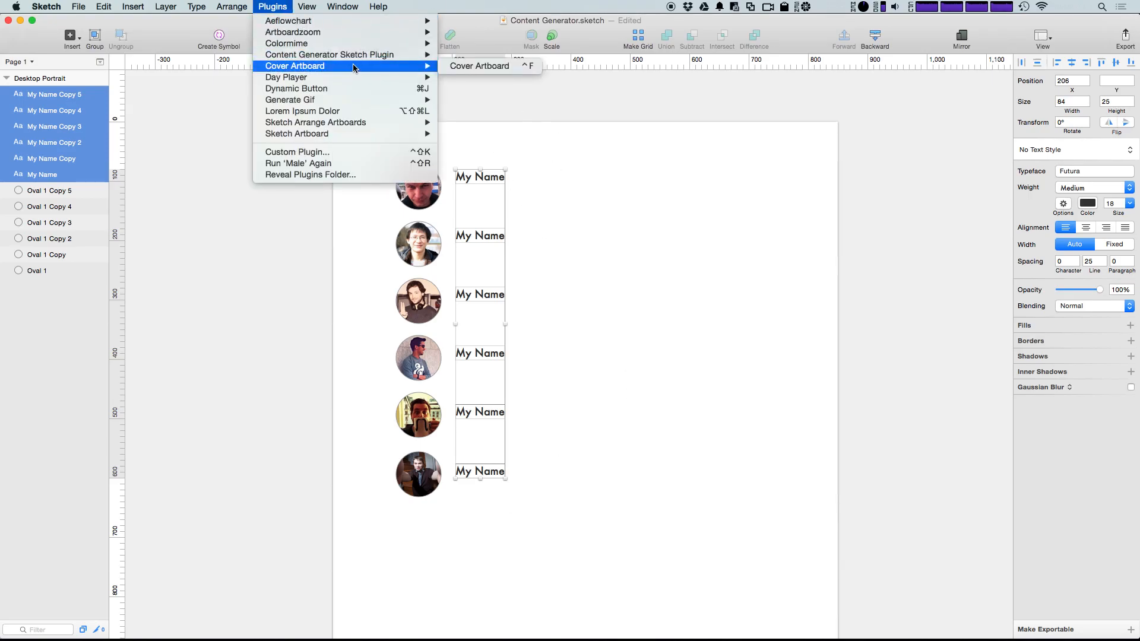
mouse_move(329, 55)
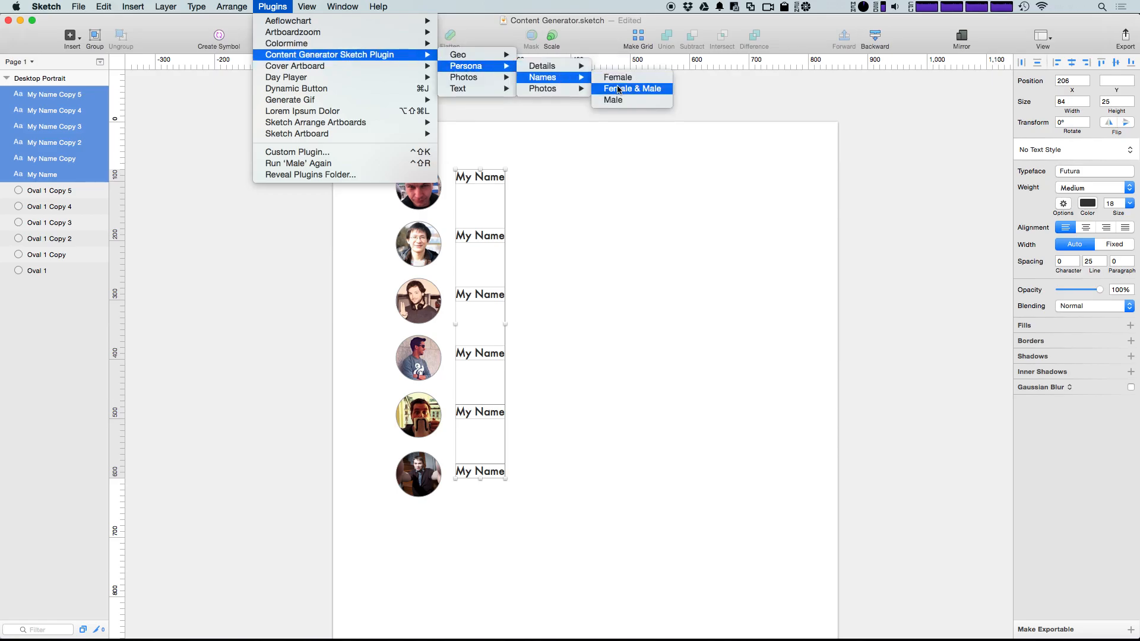
- Replace the 'My Name' labels with generated persona names like Roy Perez, then deselect
click(631, 88)
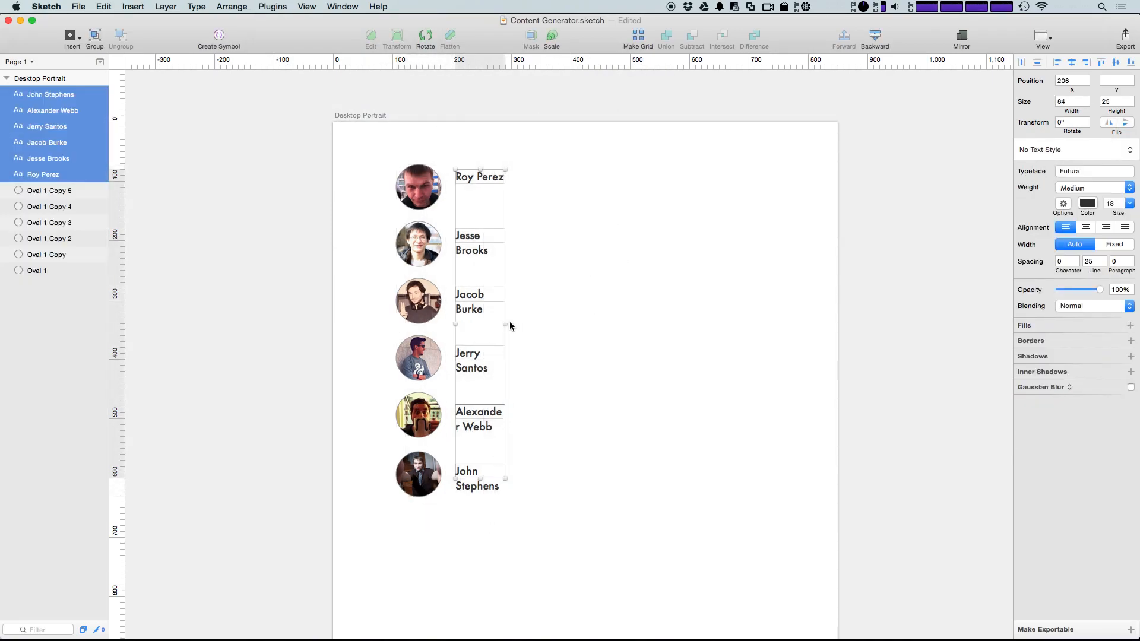
click(619, 339)
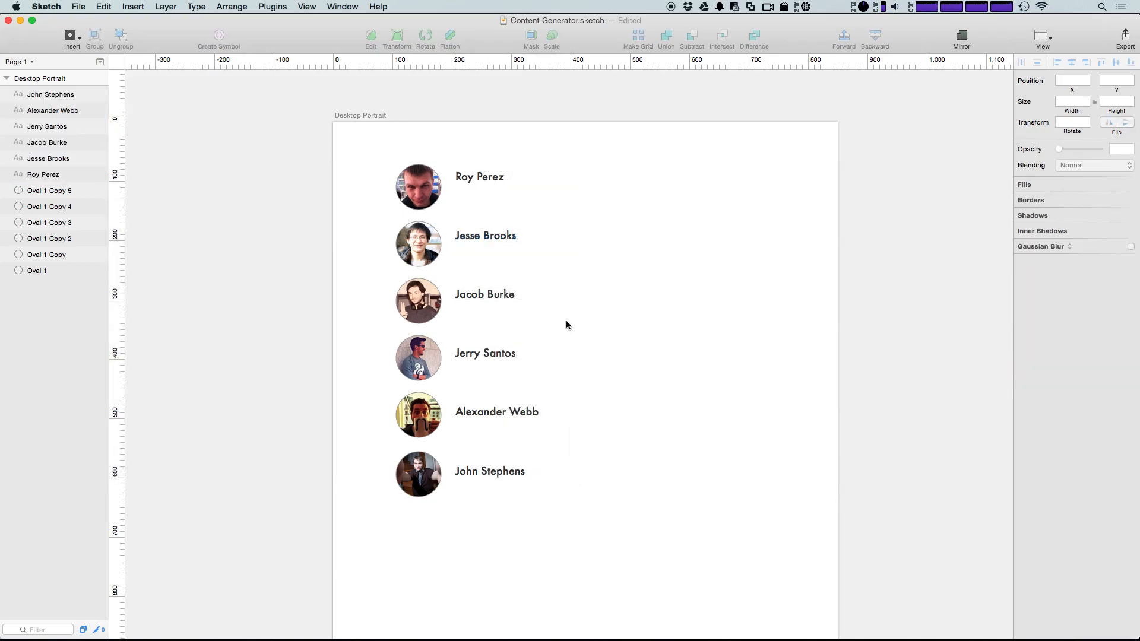
mouse_move(509, 211)
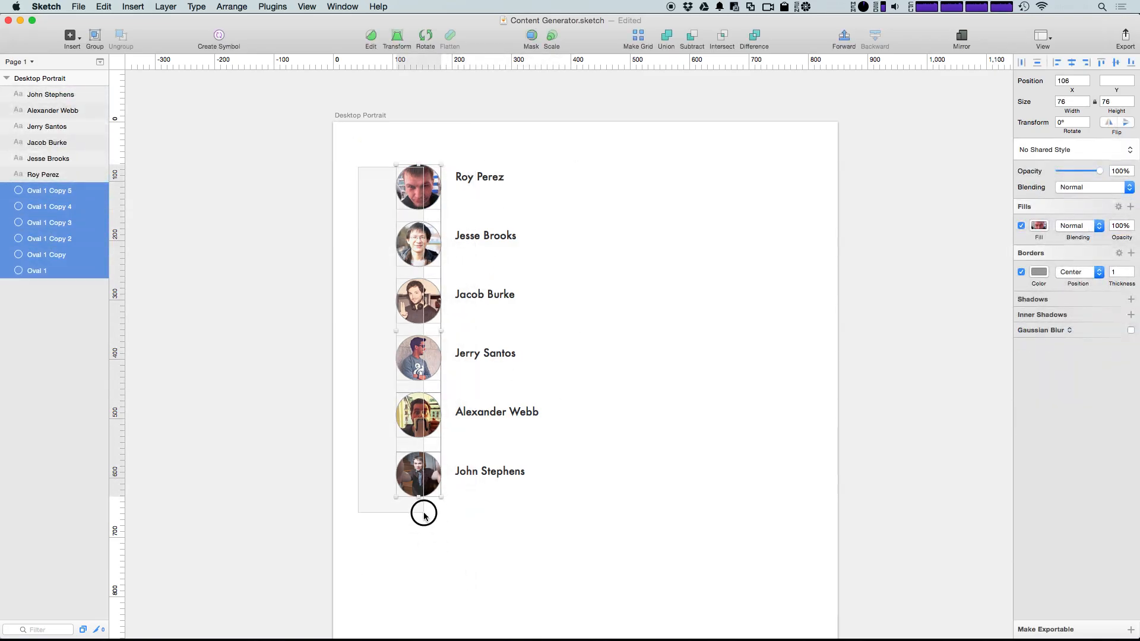
click(1021, 272)
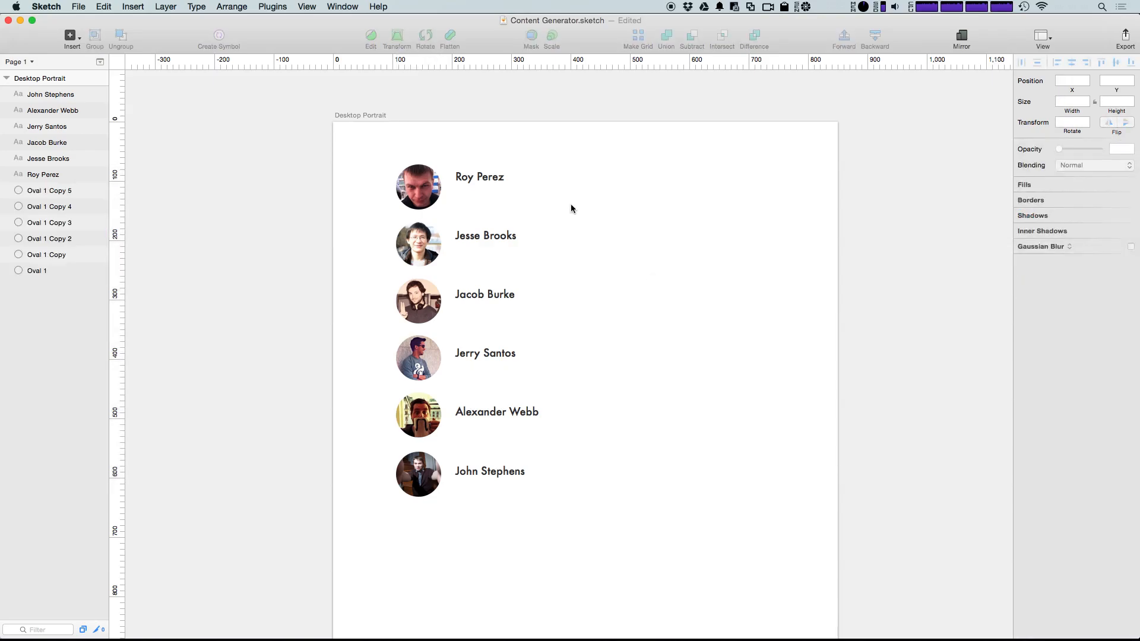
click(418, 187)
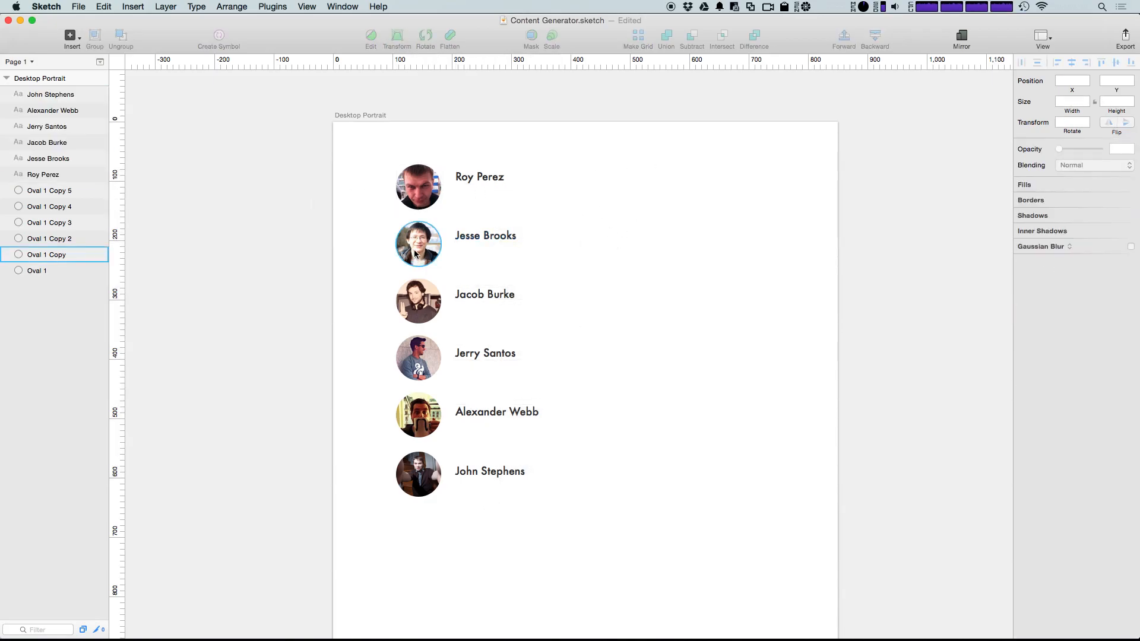
- Give the second and third people female photos and names, then start a new text layer
click(297, 226)
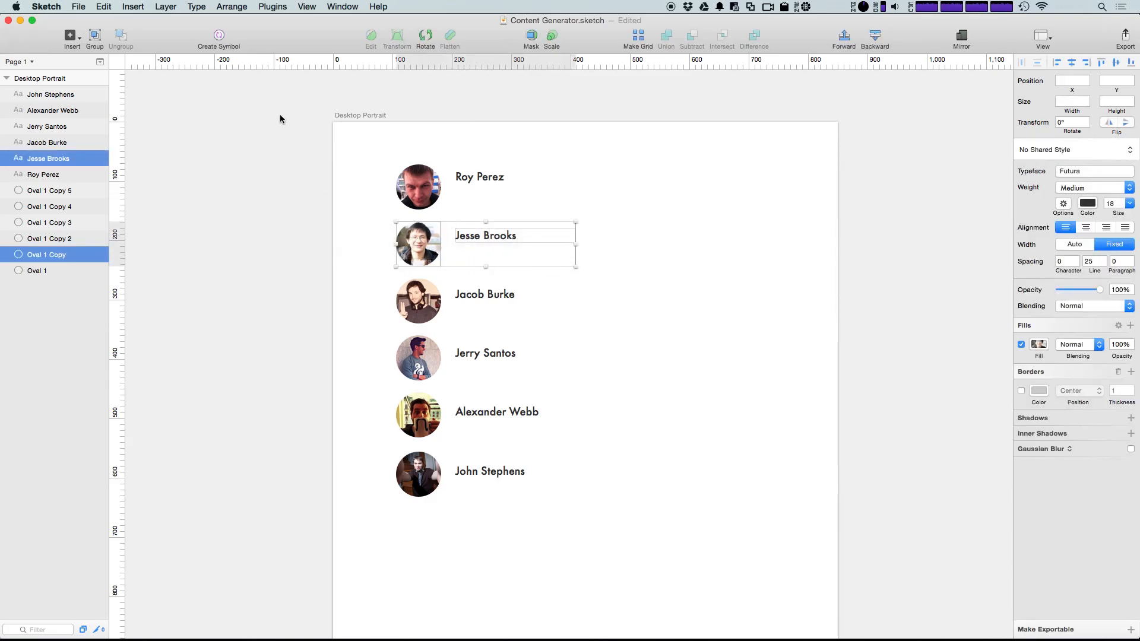
click(356, 259)
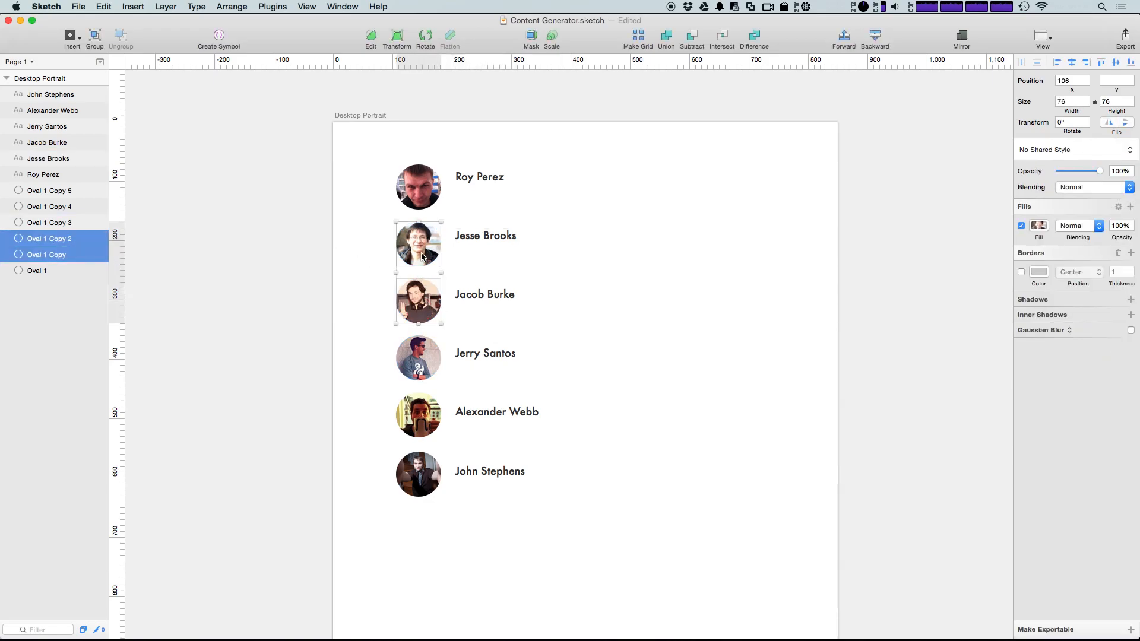
mouse_move(273, 7)
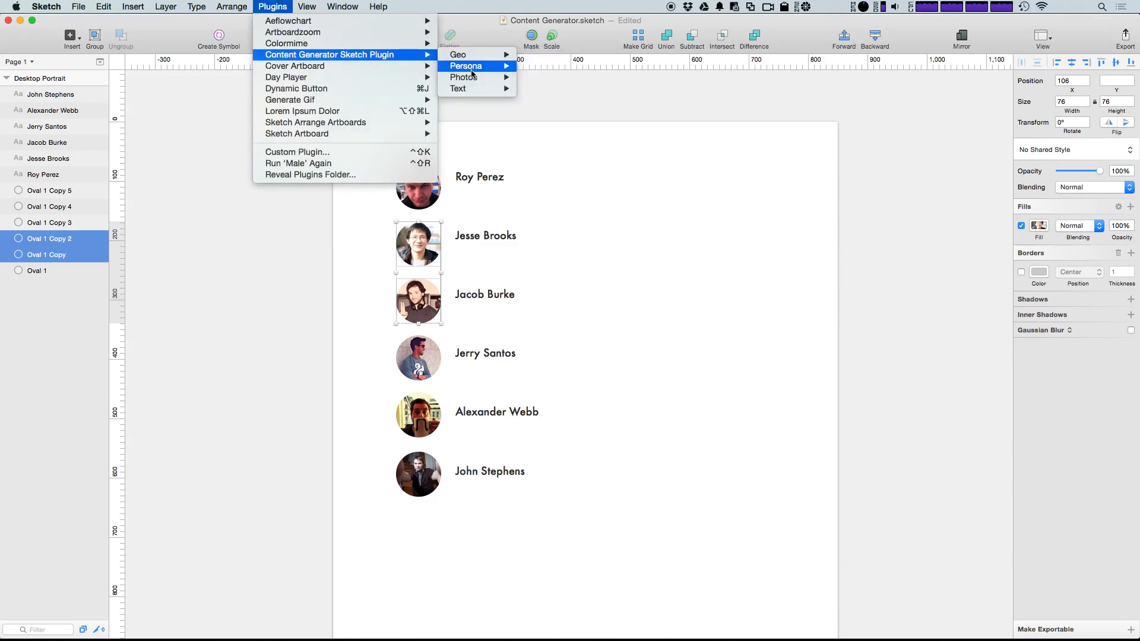
mouse_move(463, 77)
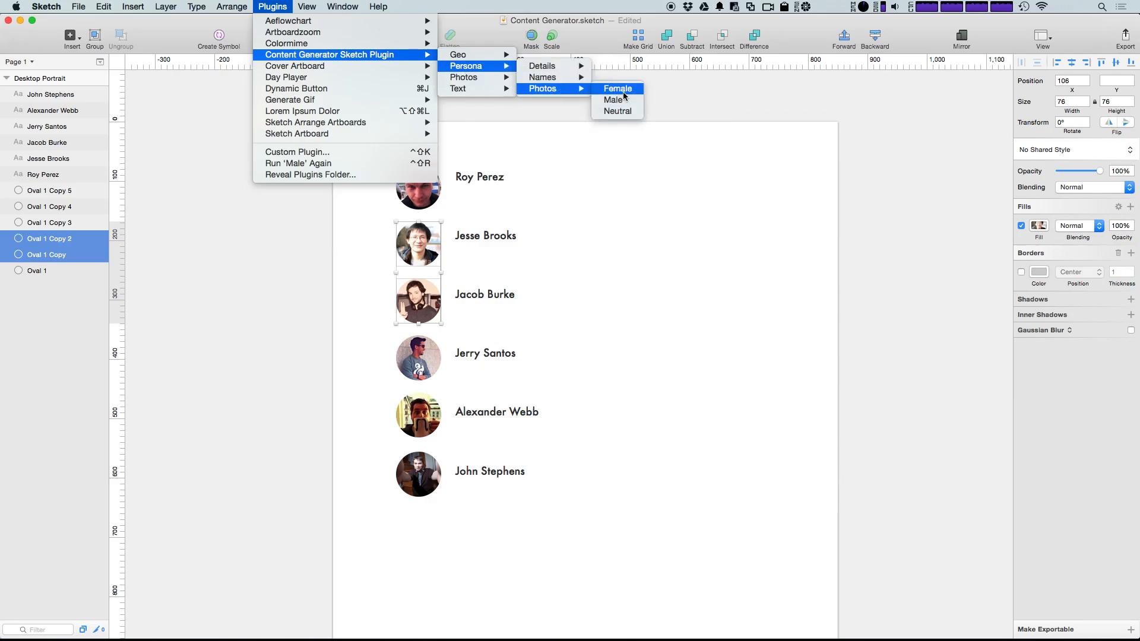
click(618, 88)
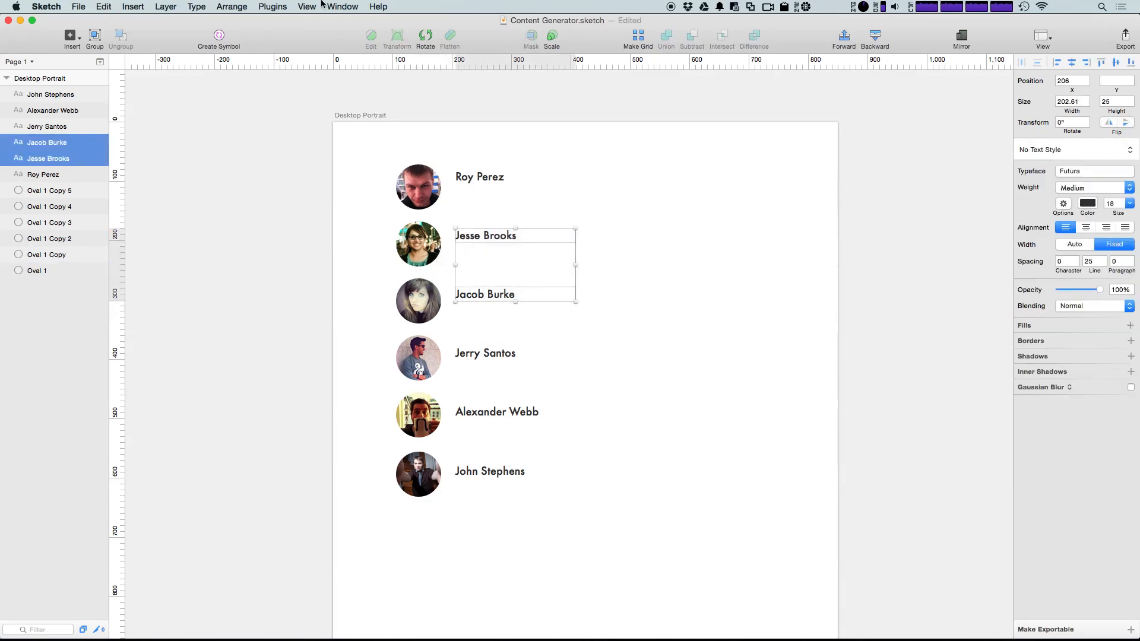
click(272, 7)
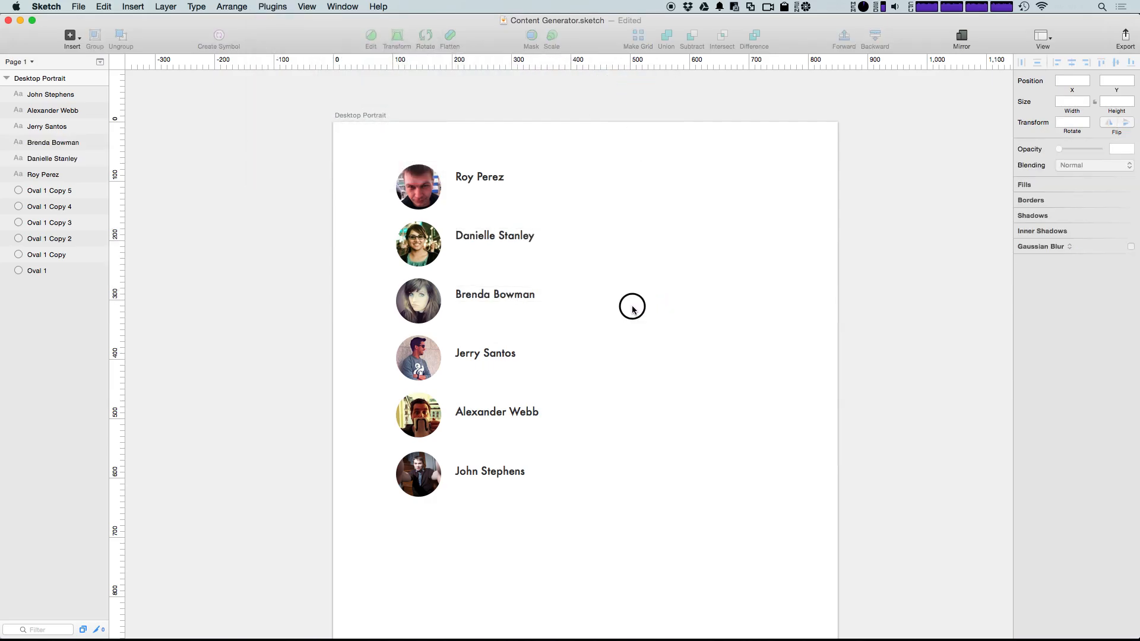
mouse_move(546, 397)
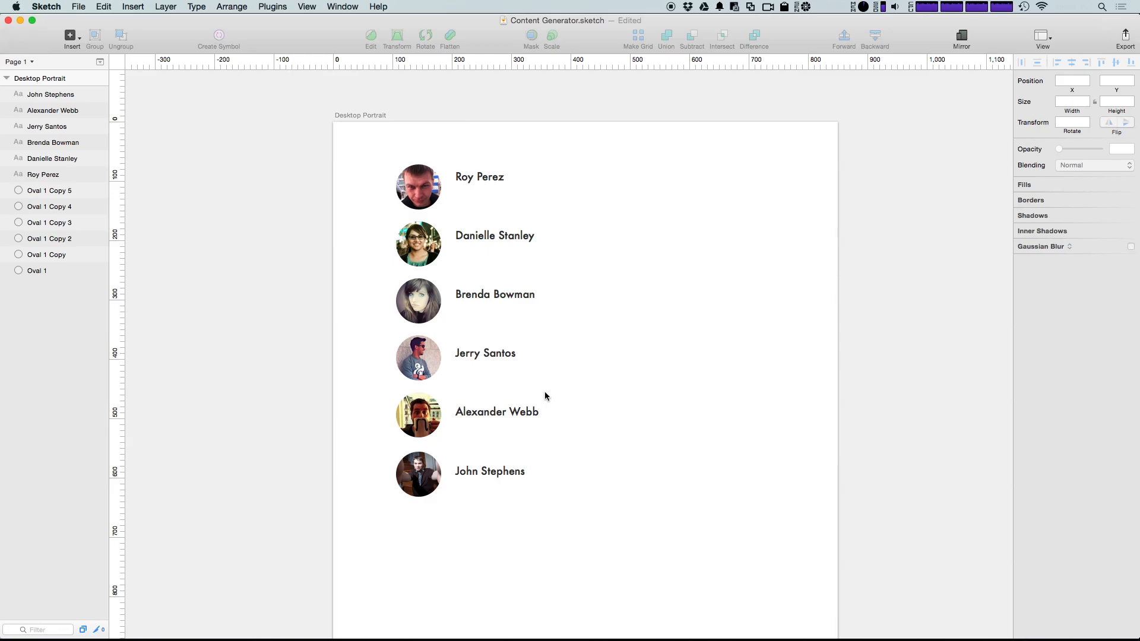
click(272, 6)
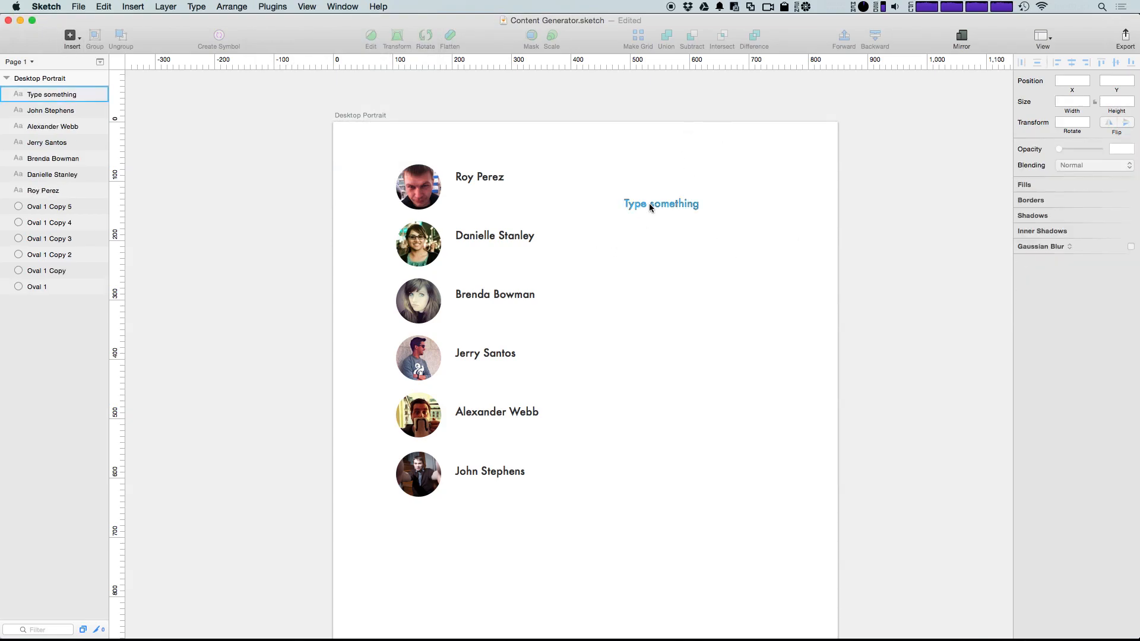
- Fill the new text with a Geo > USA > City value, regenerating from Washington to Miami
click(660, 203)
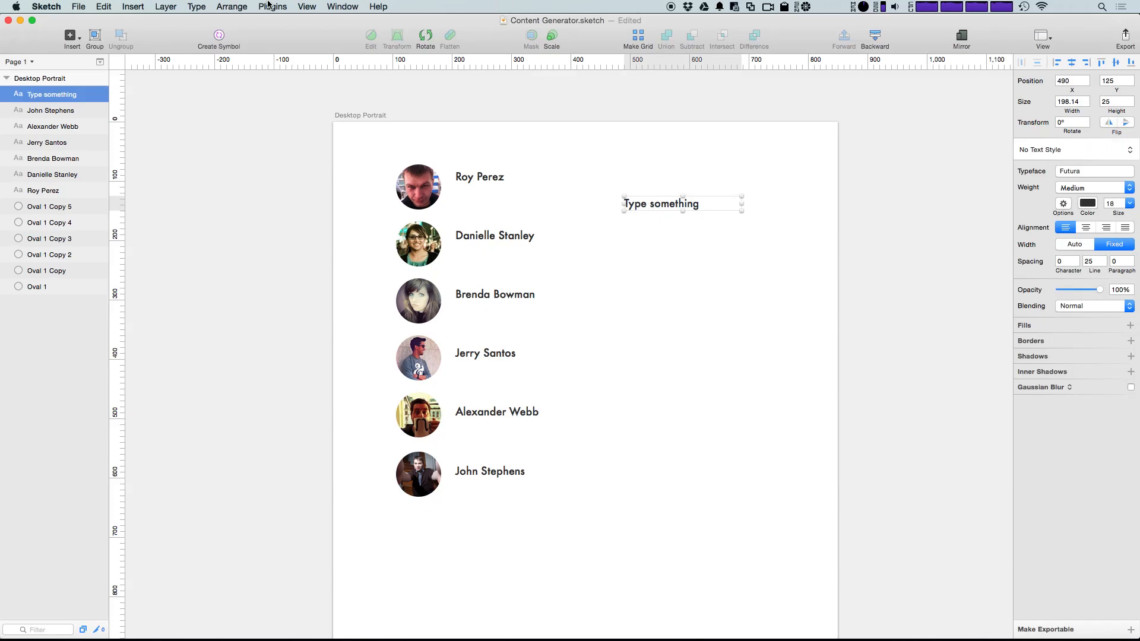
click(272, 7)
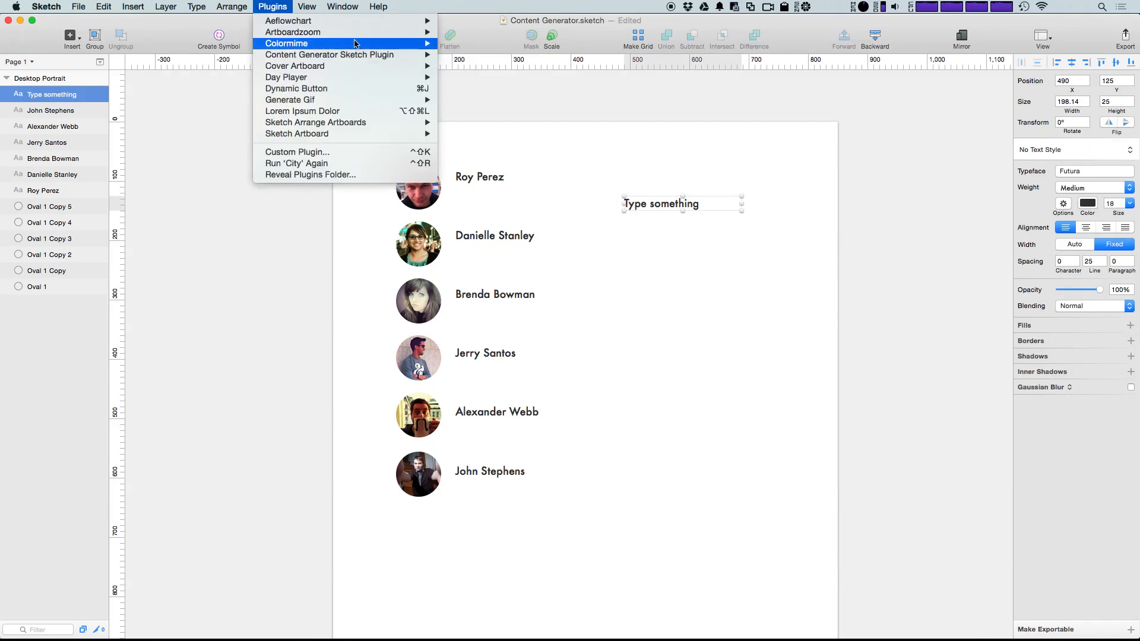
mouse_move(330, 55)
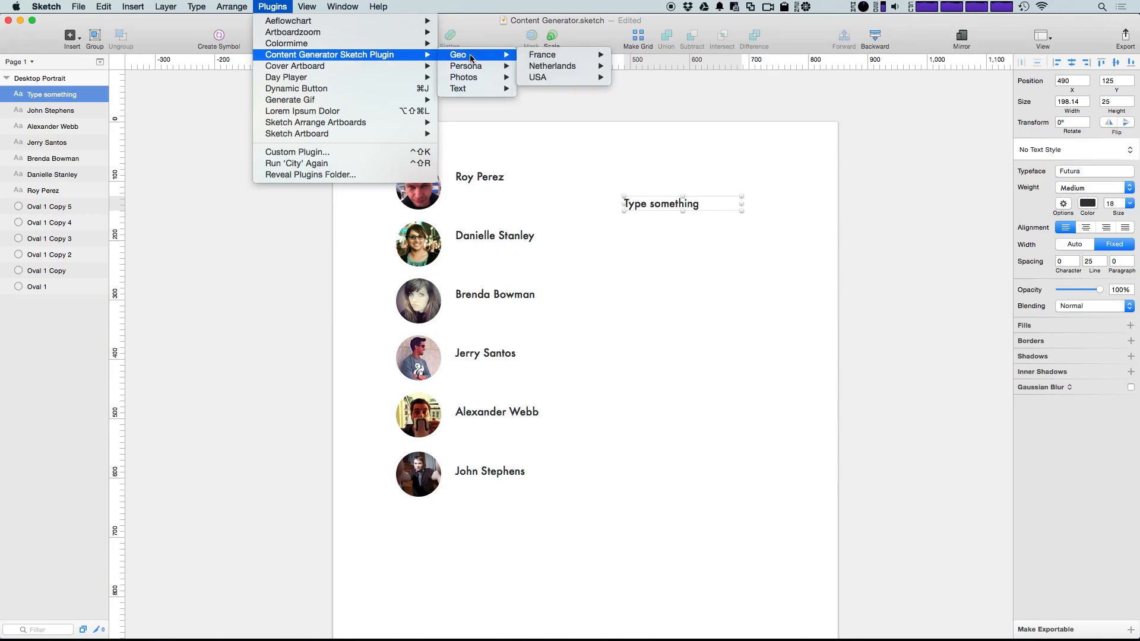
mouse_move(538, 77)
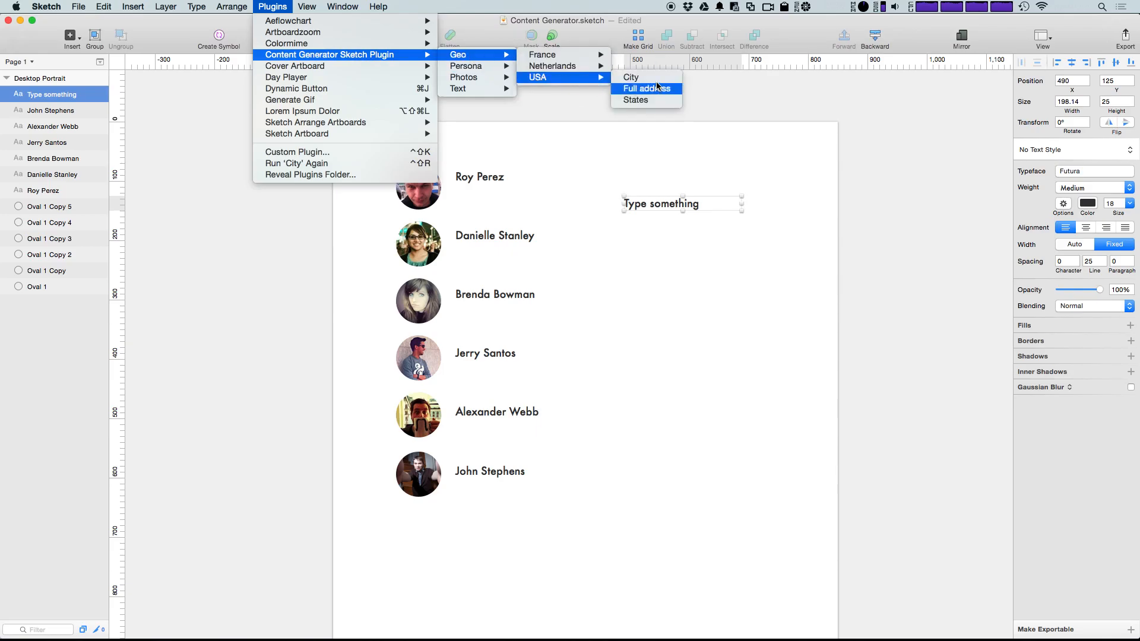
mouse_move(631, 78)
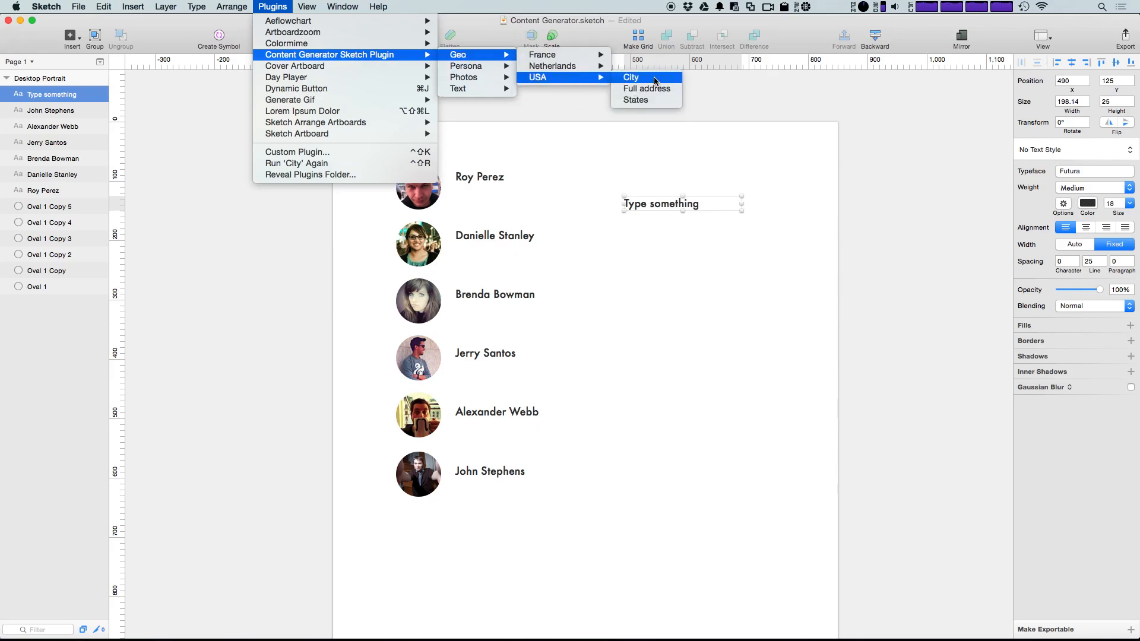
click(631, 77)
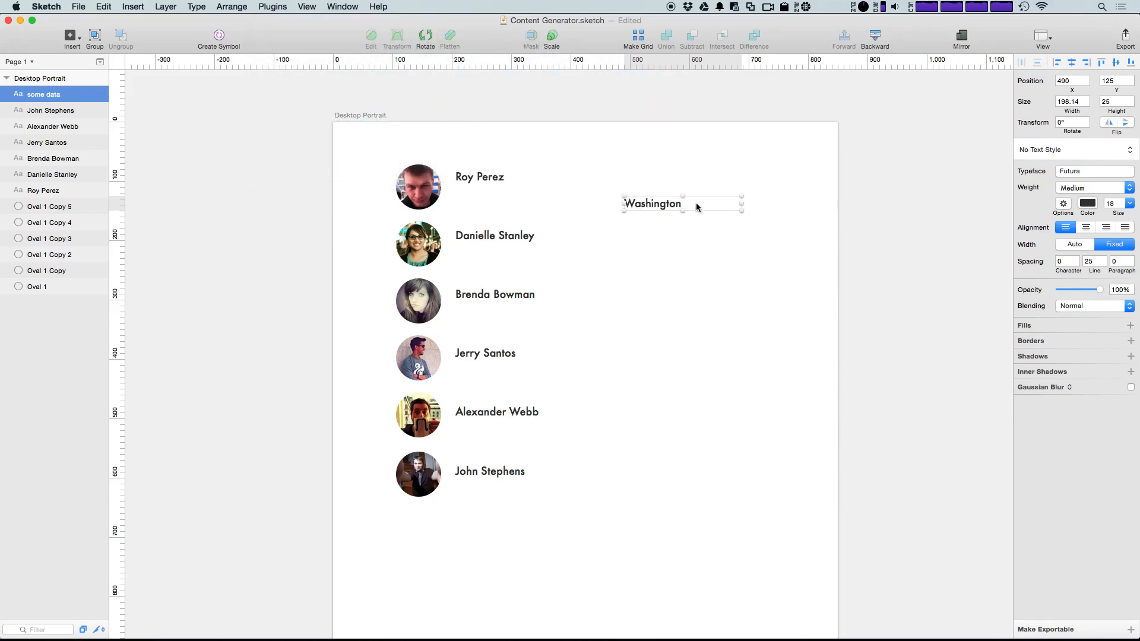
click(231, 6)
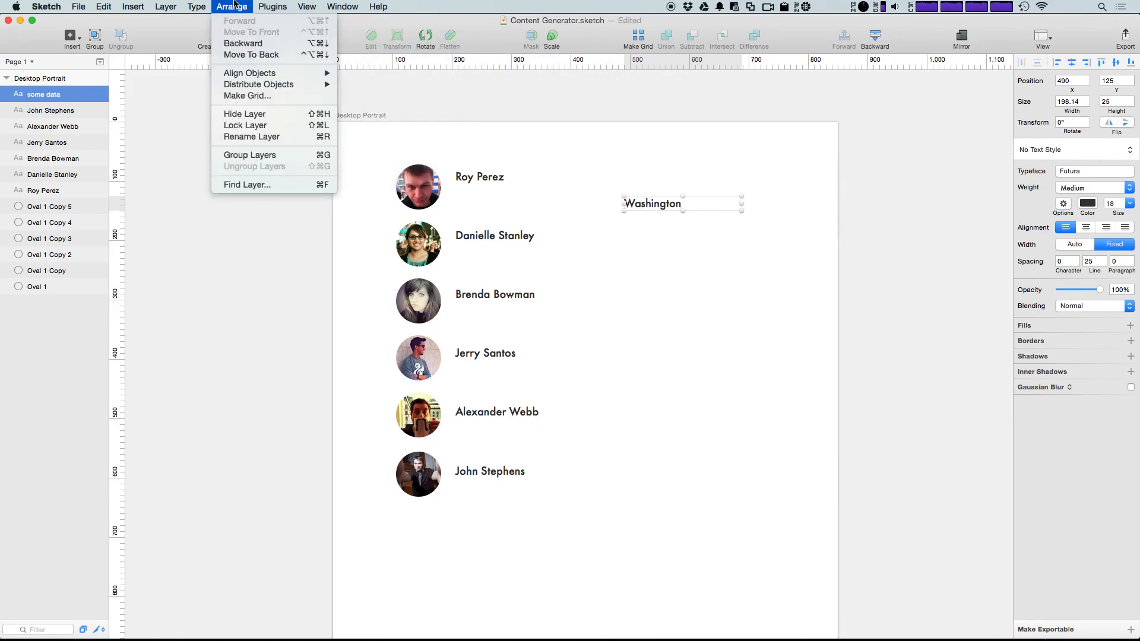
click(272, 6)
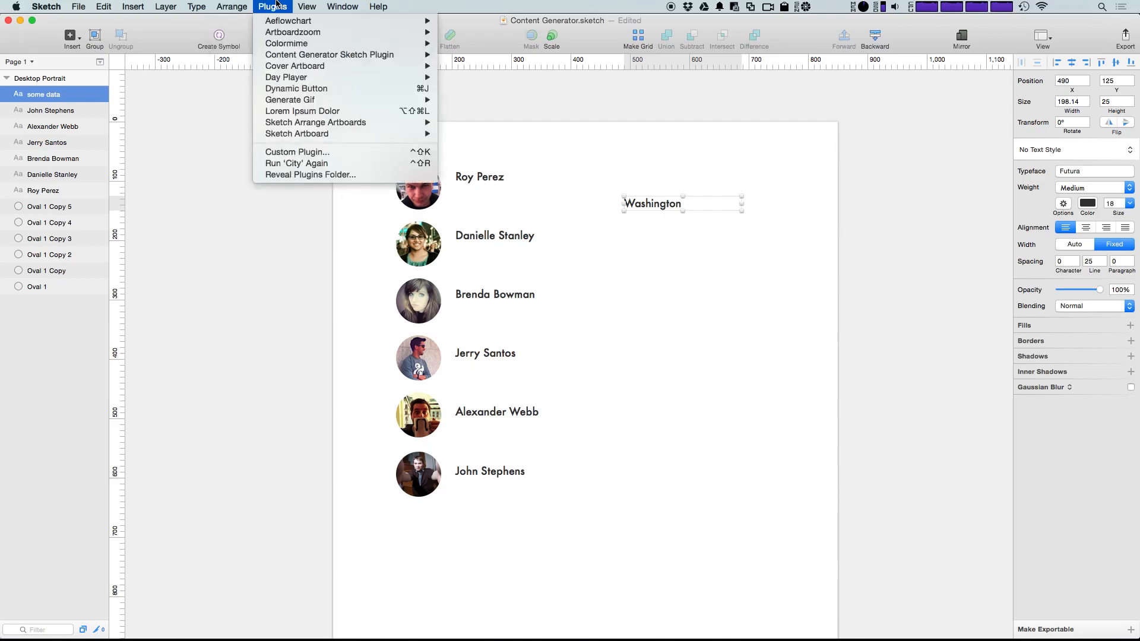
mouse_move(465, 66)
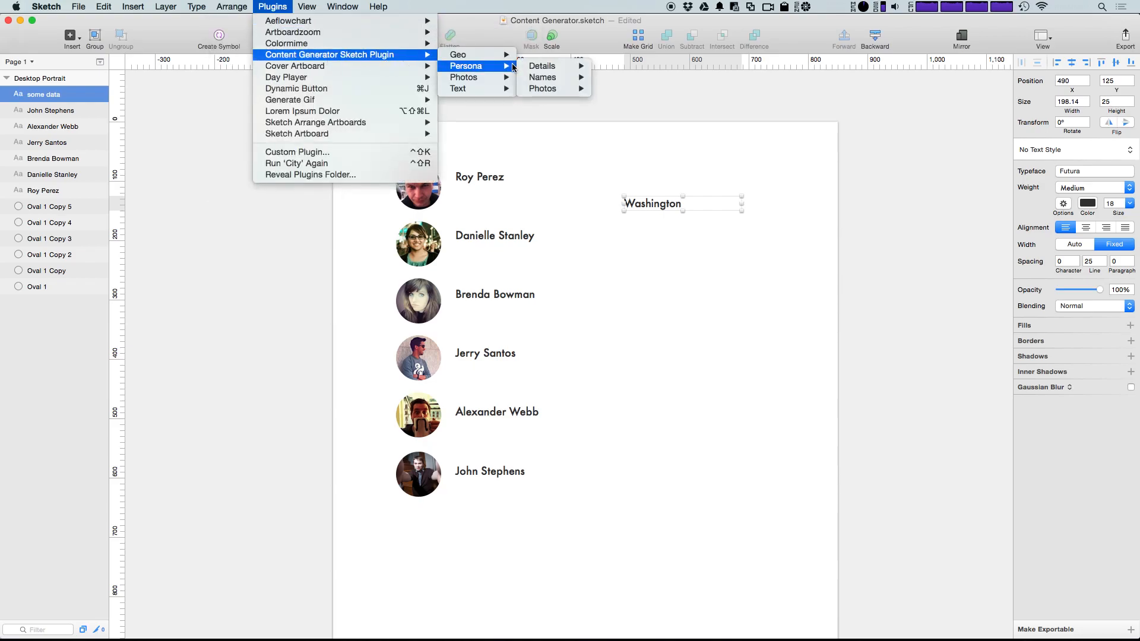
mouse_move(458, 55)
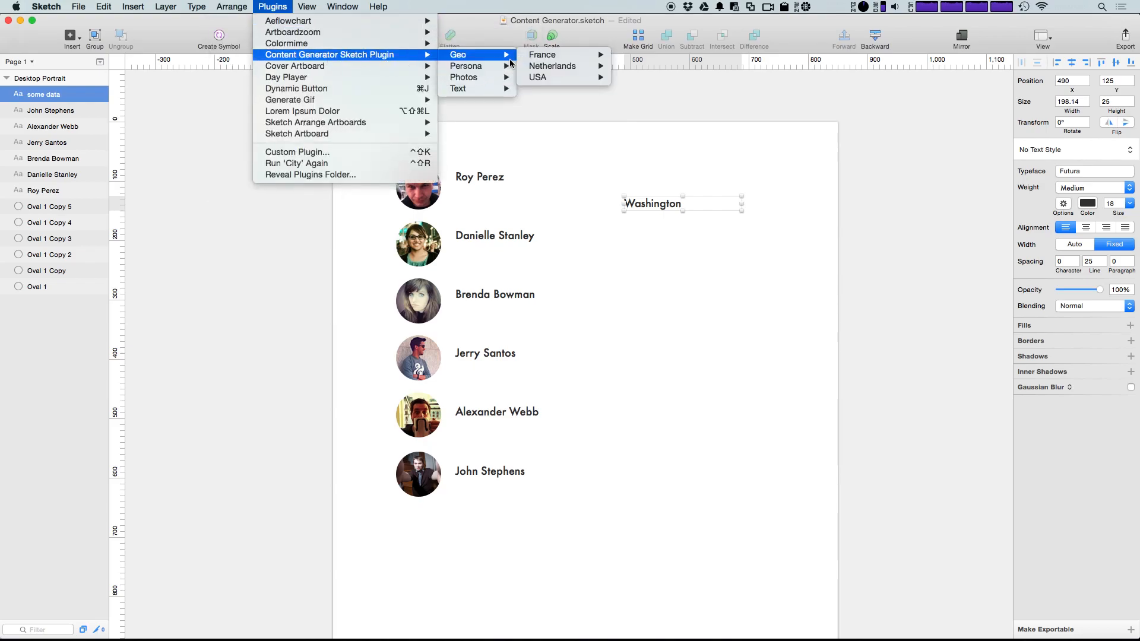
click(538, 77)
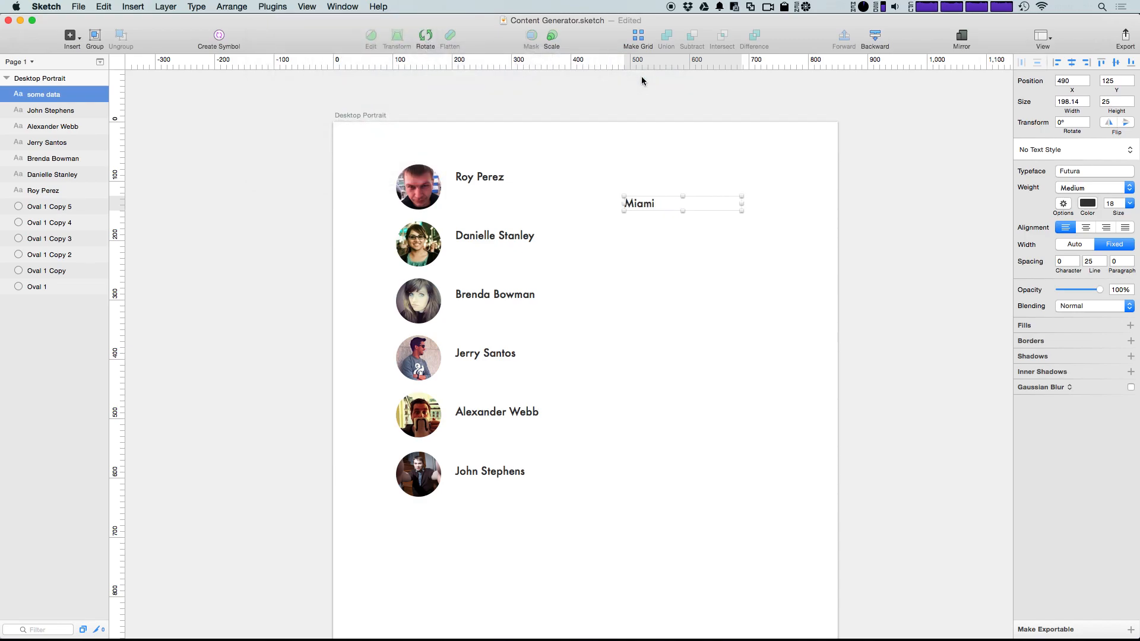
mouse_move(254, 4)
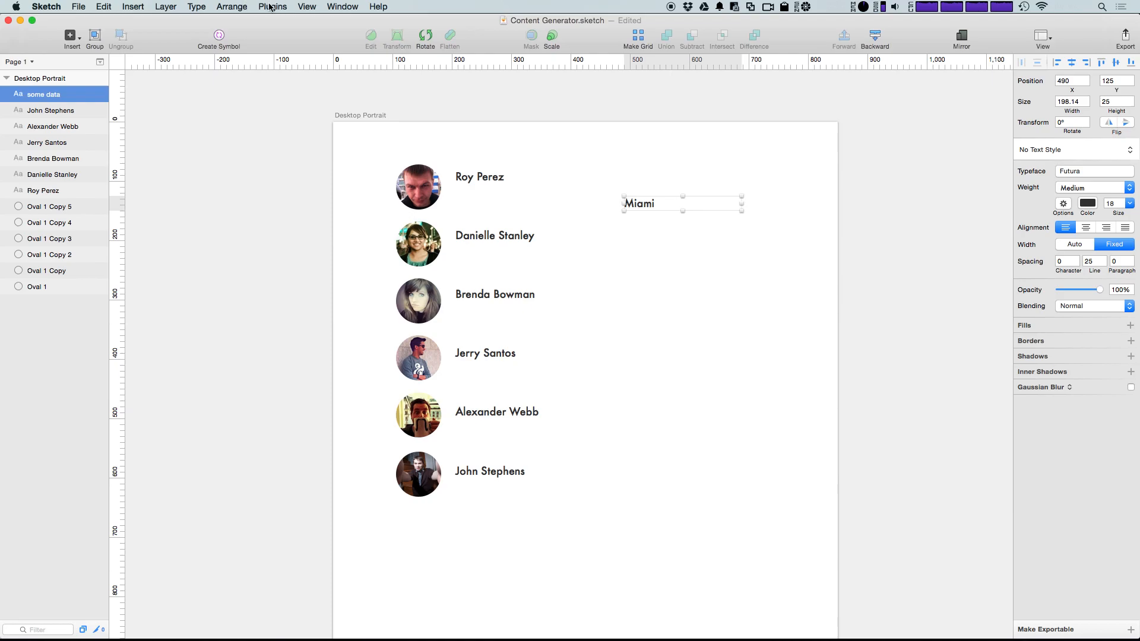
click(273, 7)
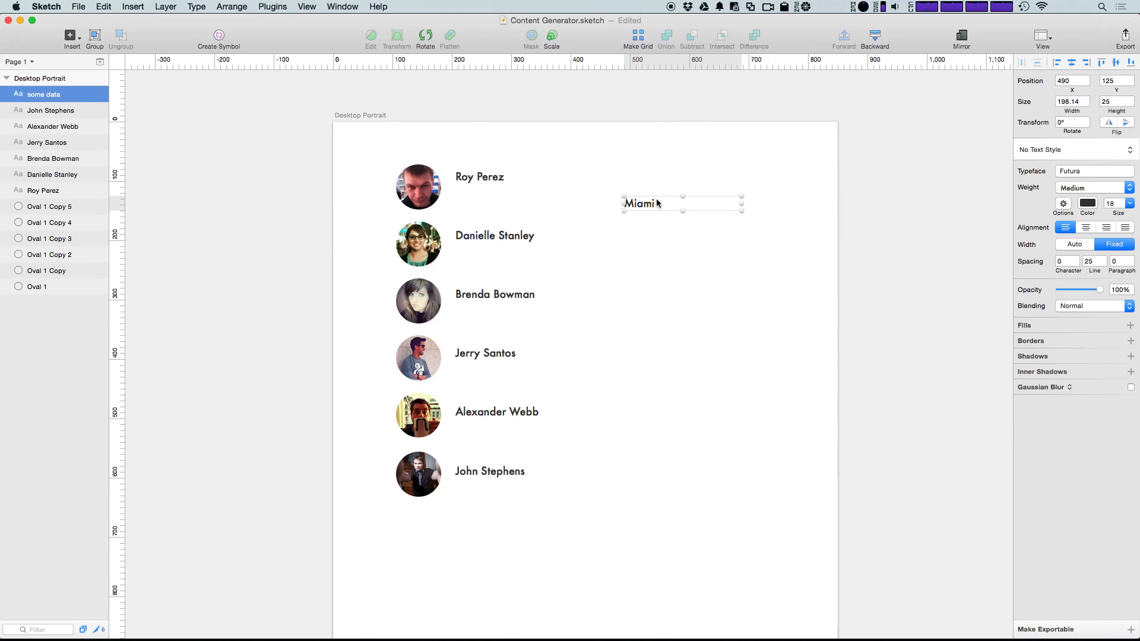
mouse_move(913, 269)
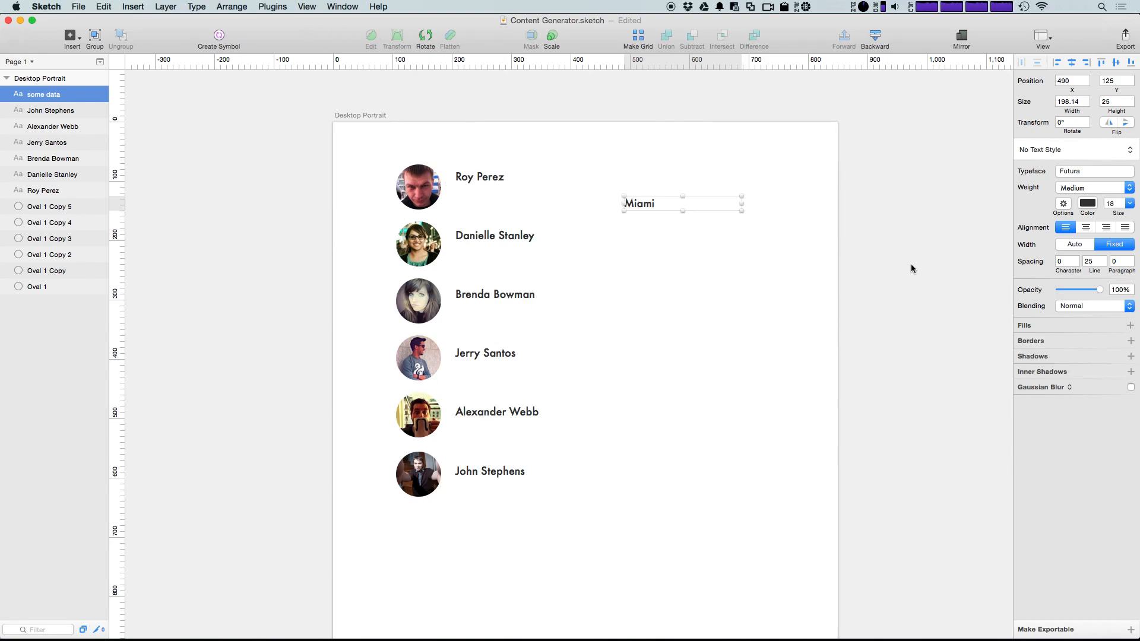
mouse_move(628, 193)
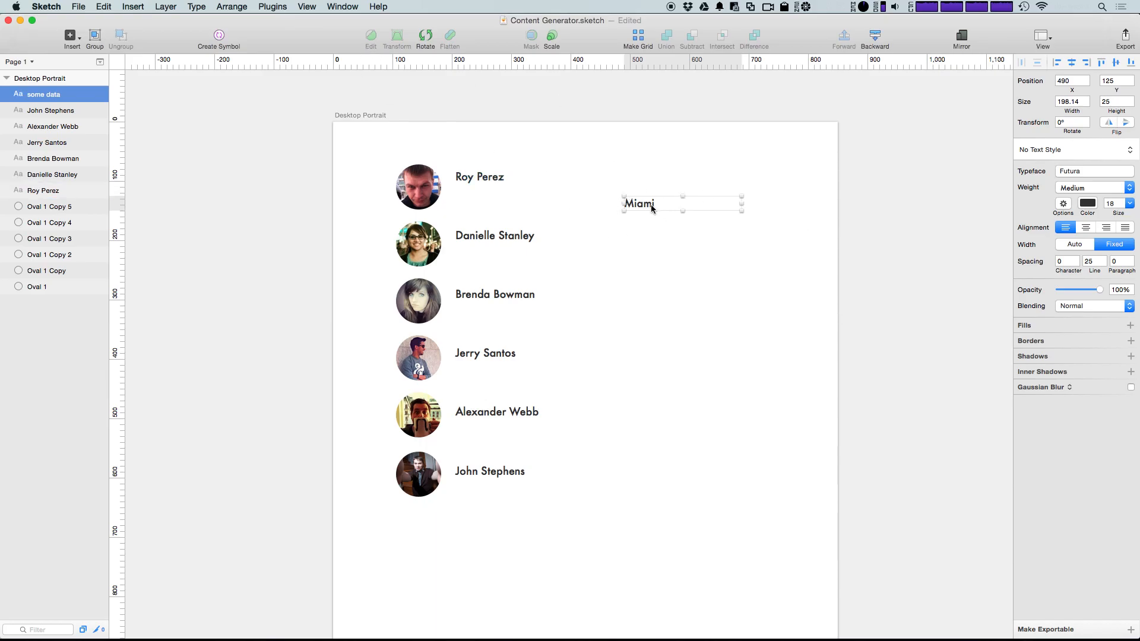
mouse_move(460, 3)
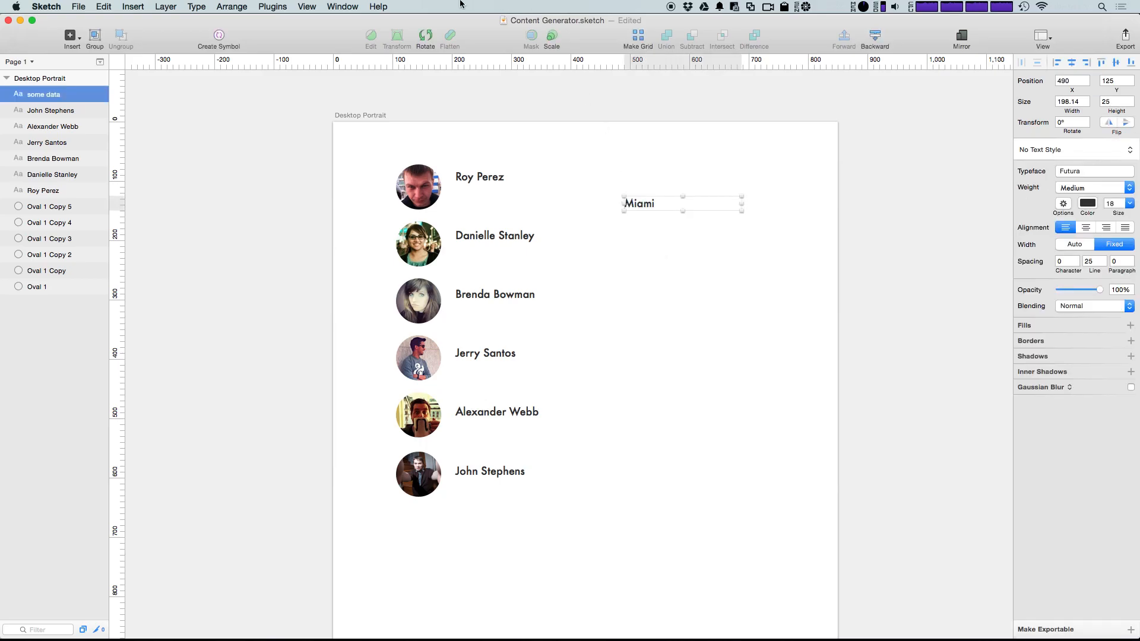
- Replace the Miami text with a generated Hipsum dummy paragraph
click(272, 6)
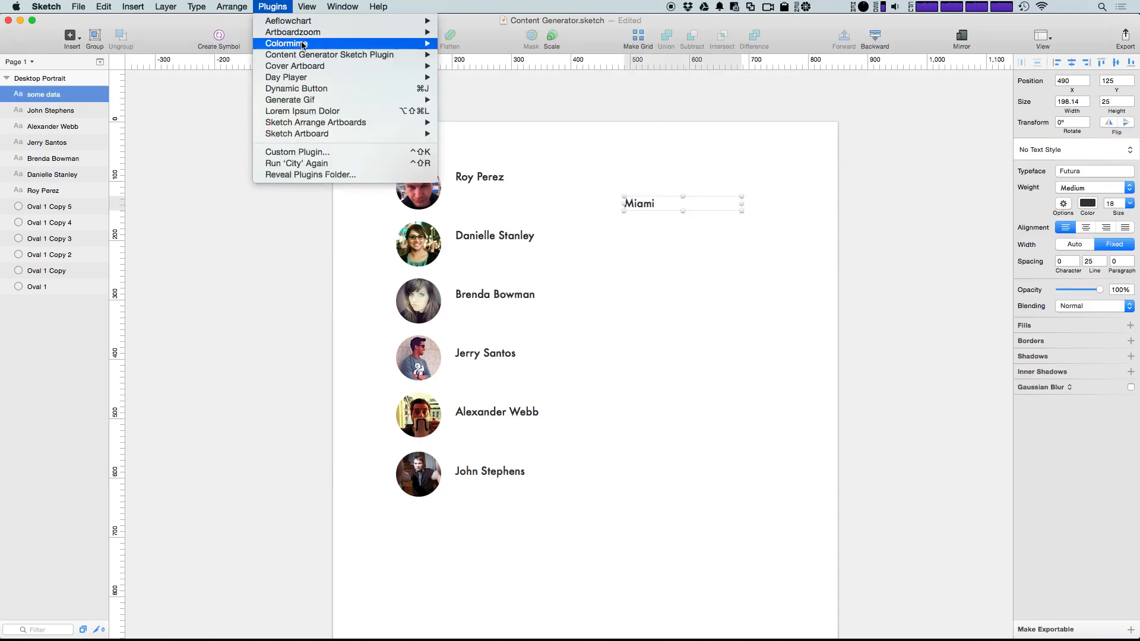
mouse_move(329, 55)
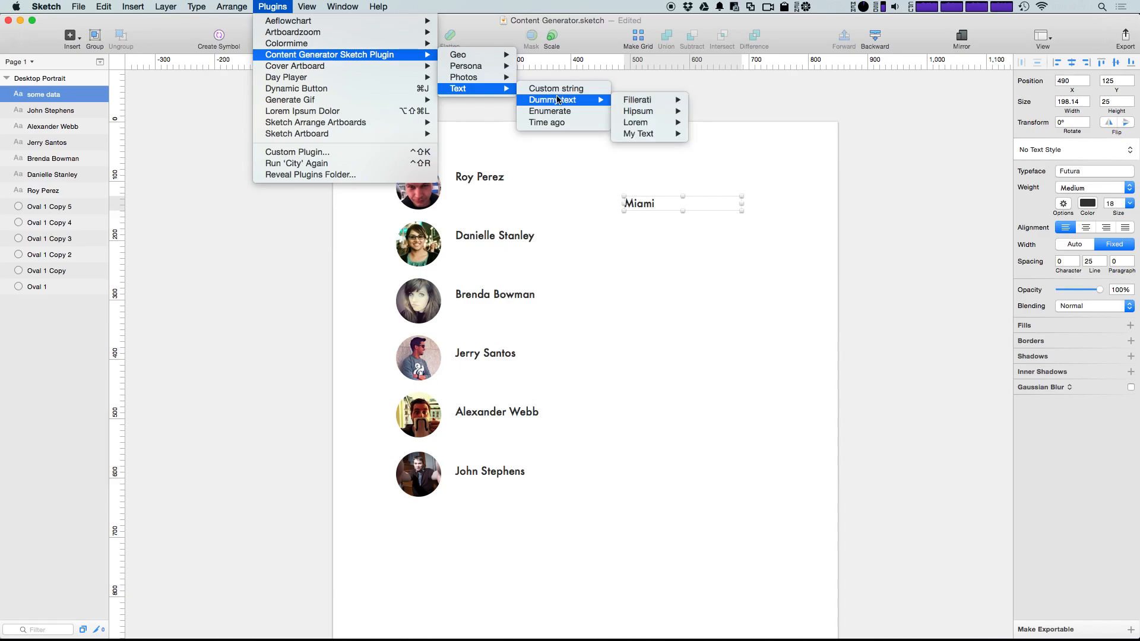
mouse_move(639, 100)
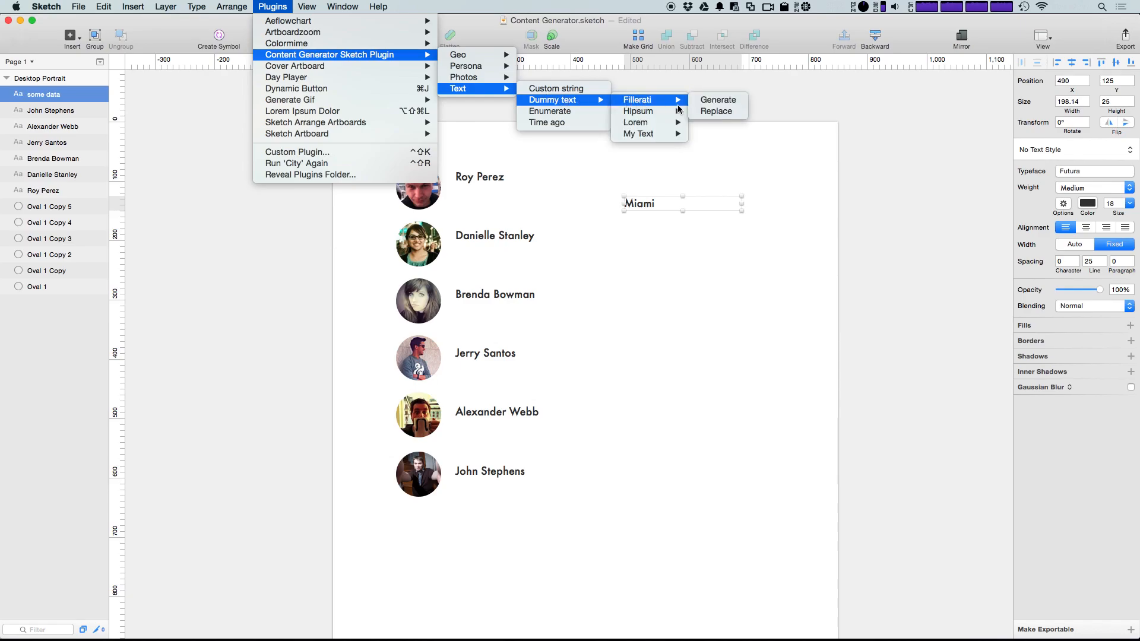
mouse_move(638, 111)
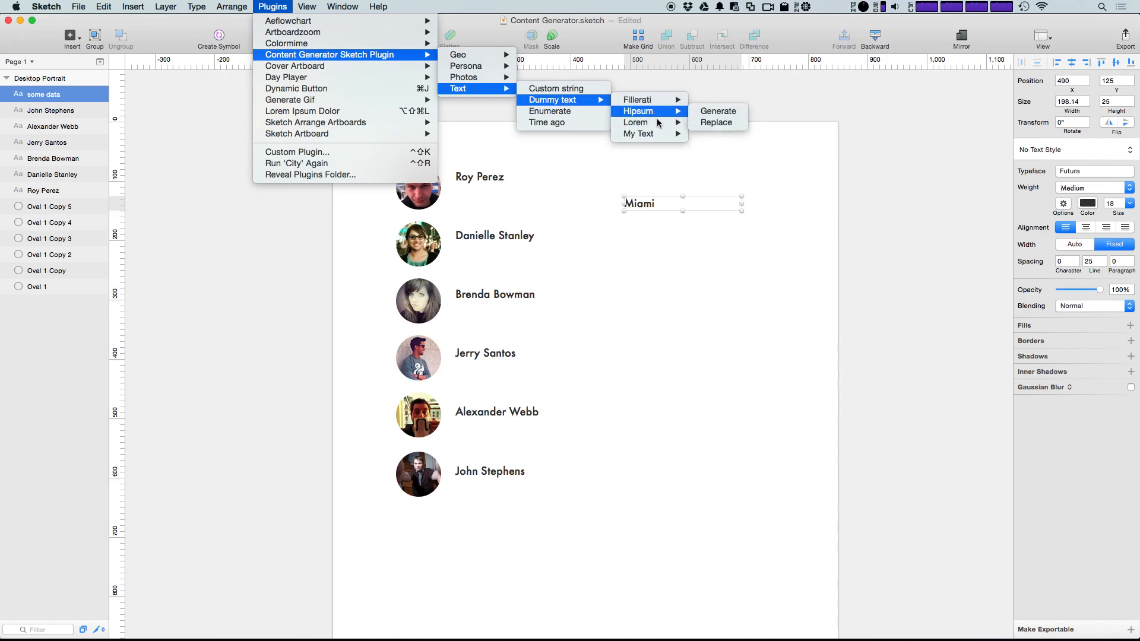
mouse_move(635, 123)
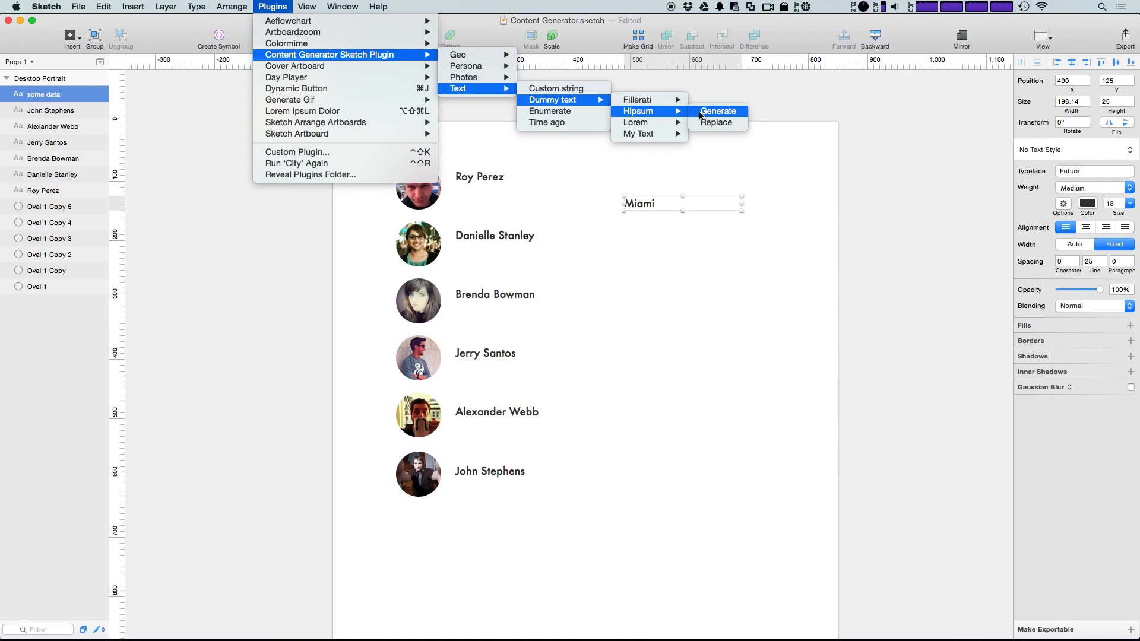
click(719, 110)
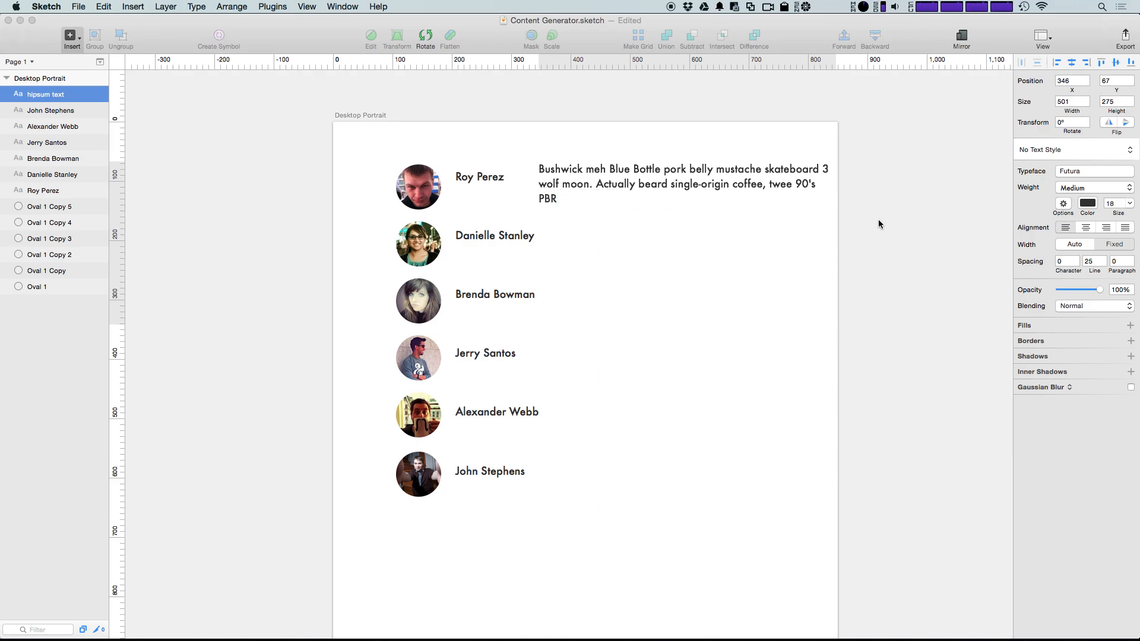
- Set the paragraph to 16 pt, duplicate it beside each name, and align all at X 393
click(672, 188)
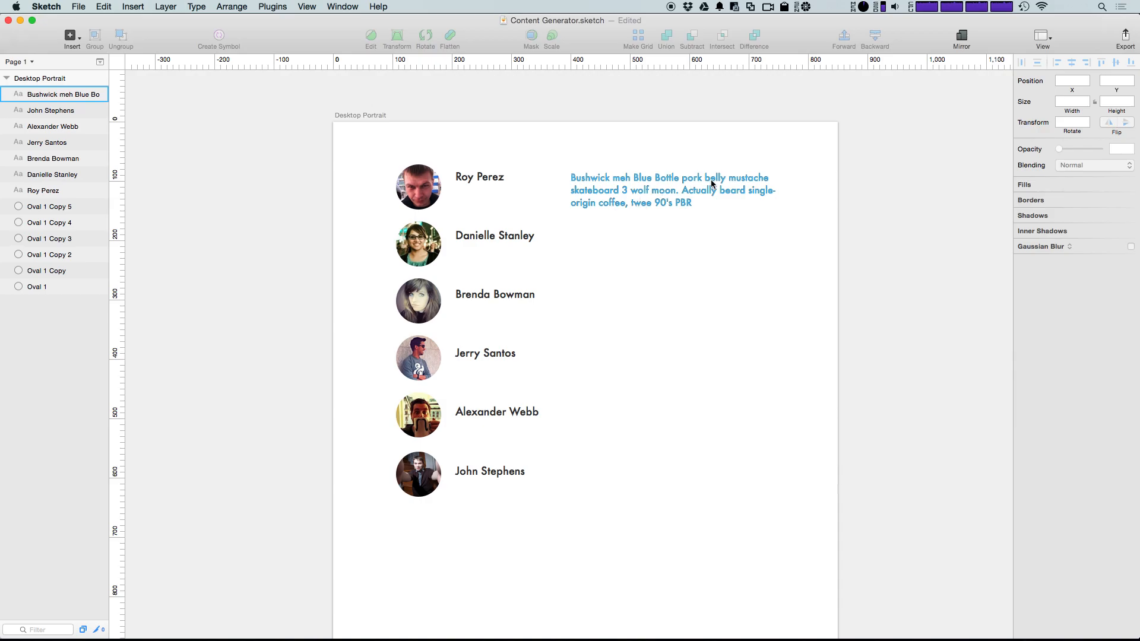
click(673, 190)
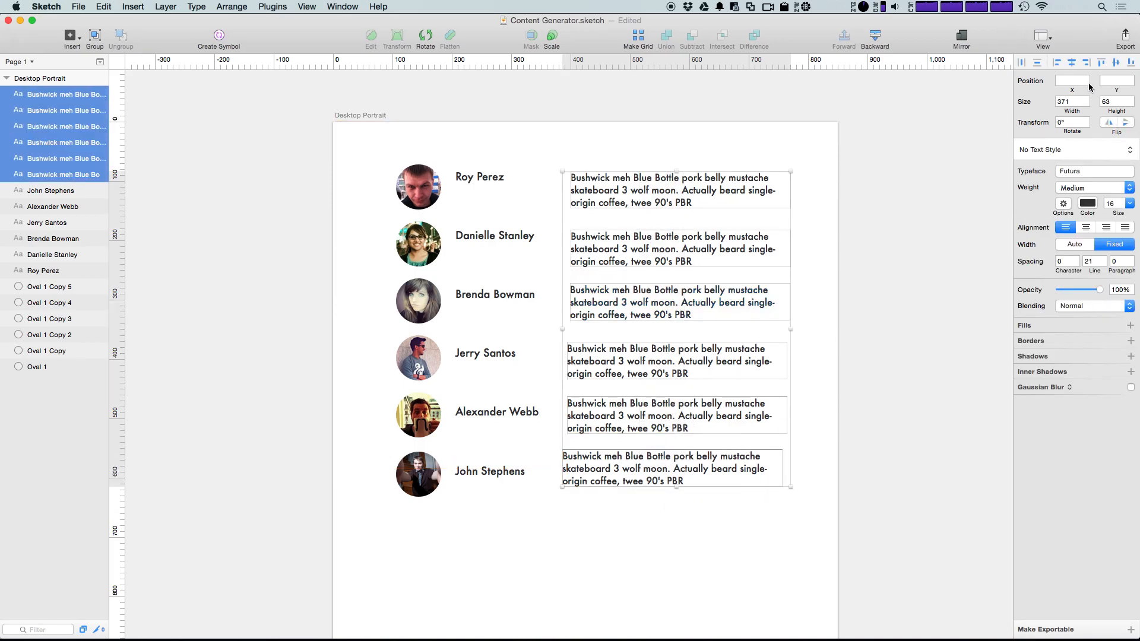
click(1036, 62)
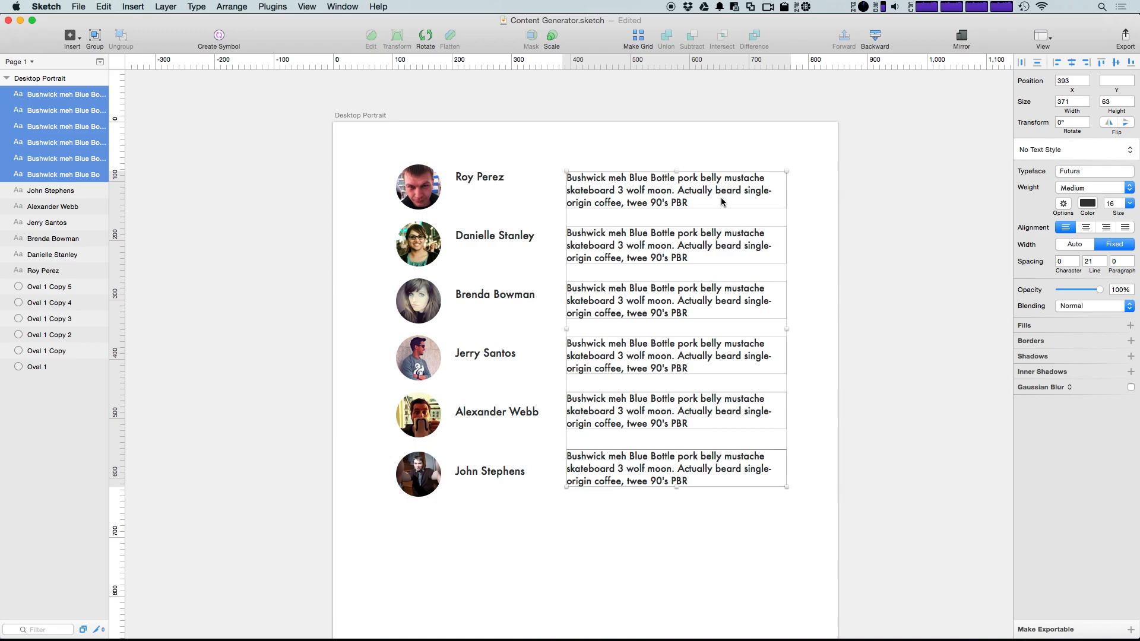
click(902, 202)
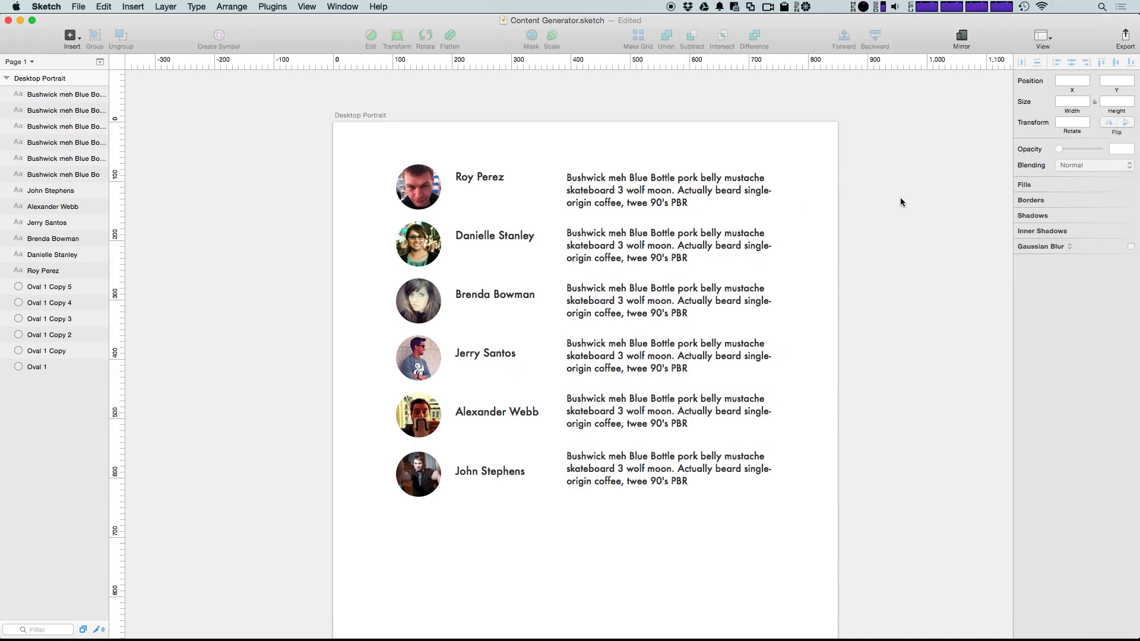
mouse_move(810, 121)
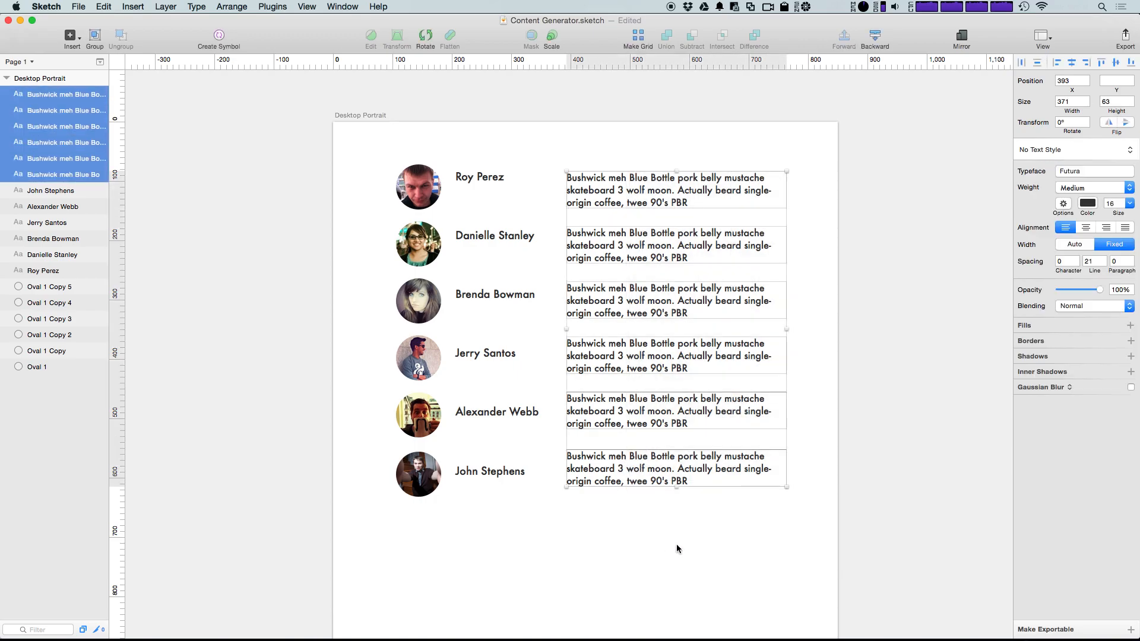
click(677, 548)
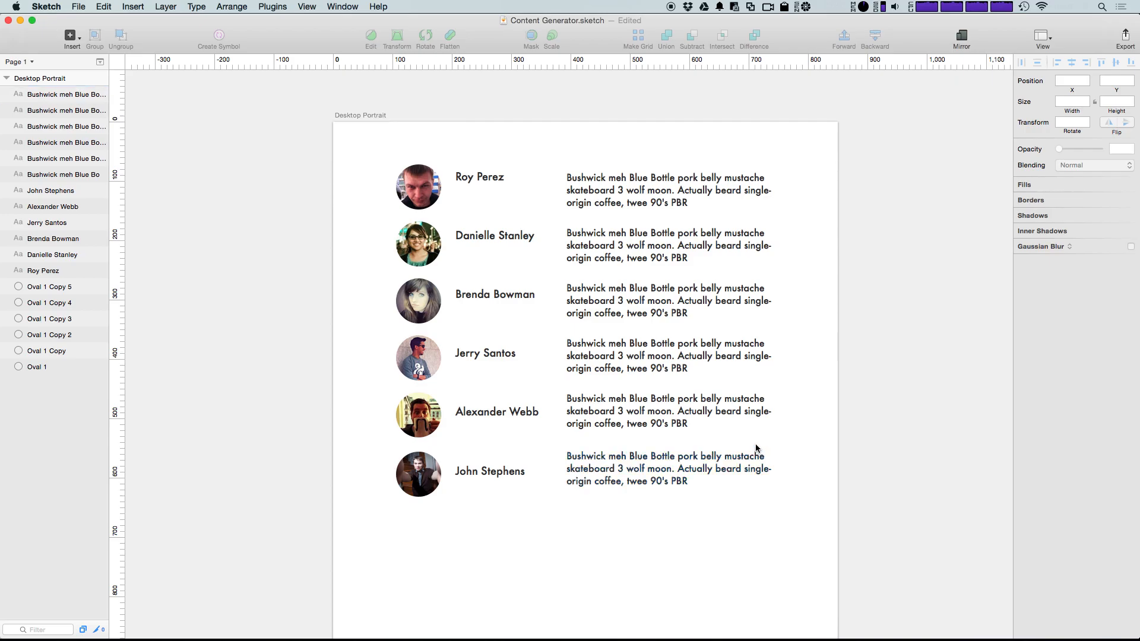
mouse_move(837, 78)
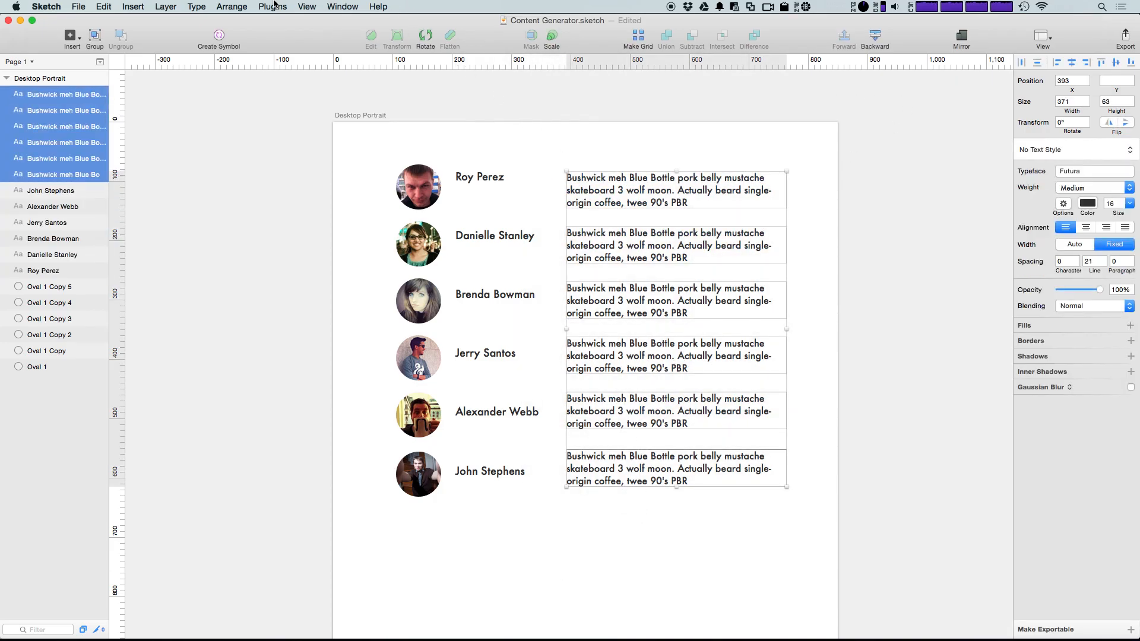
- Regenerate the selected paragraphs as Fillerati excerpts, leaving John Stephens's Bushwick text
click(273, 7)
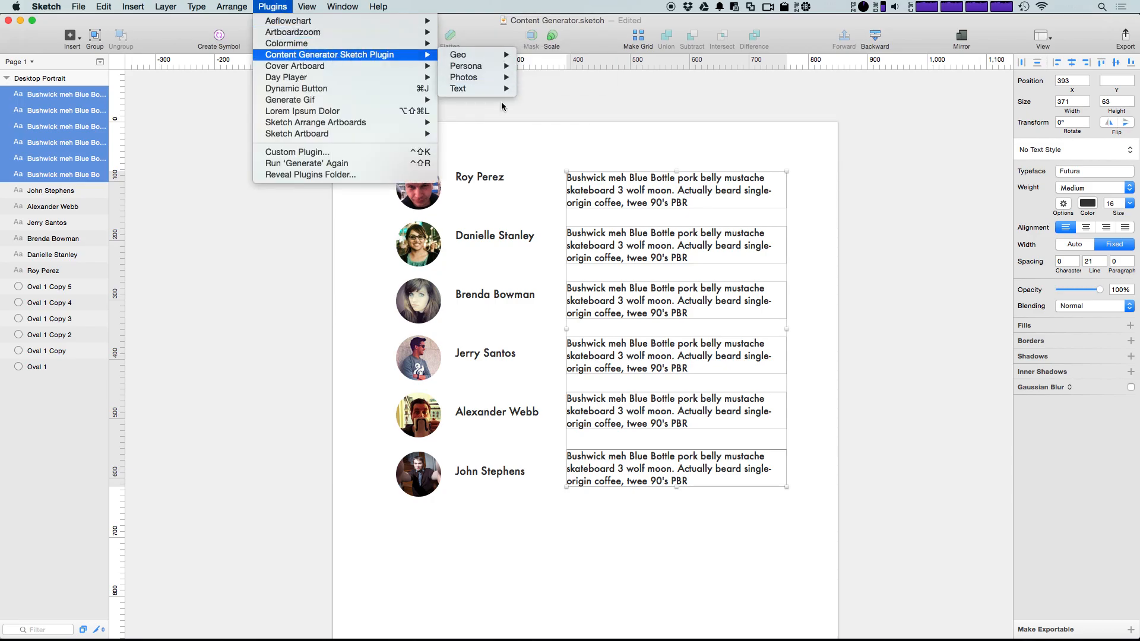
mouse_move(638, 112)
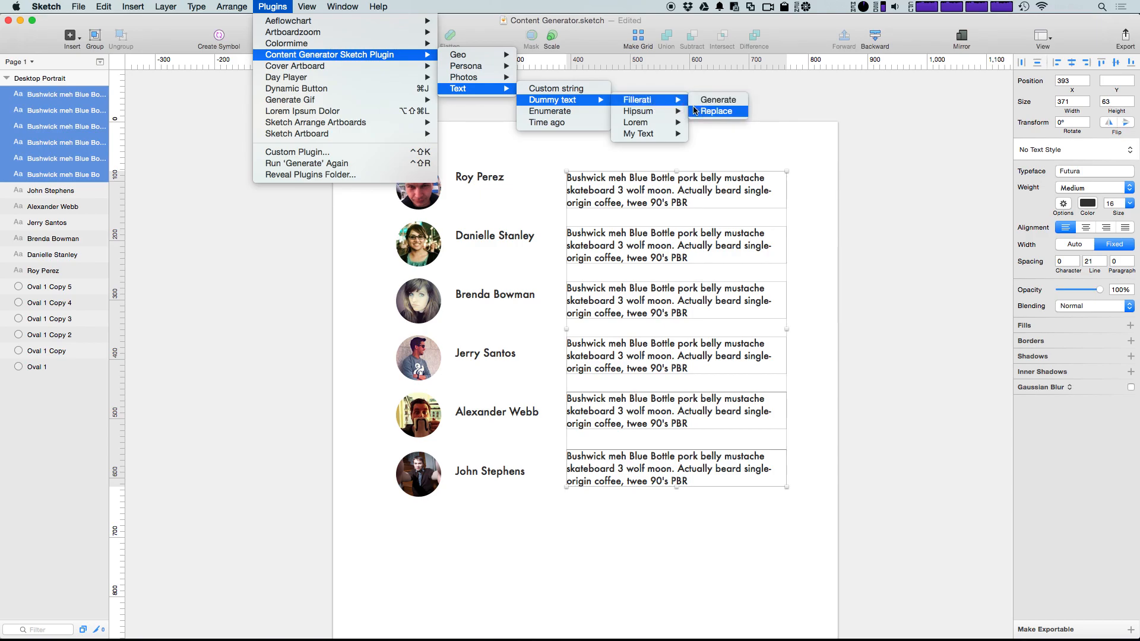
mouse_move(718, 99)
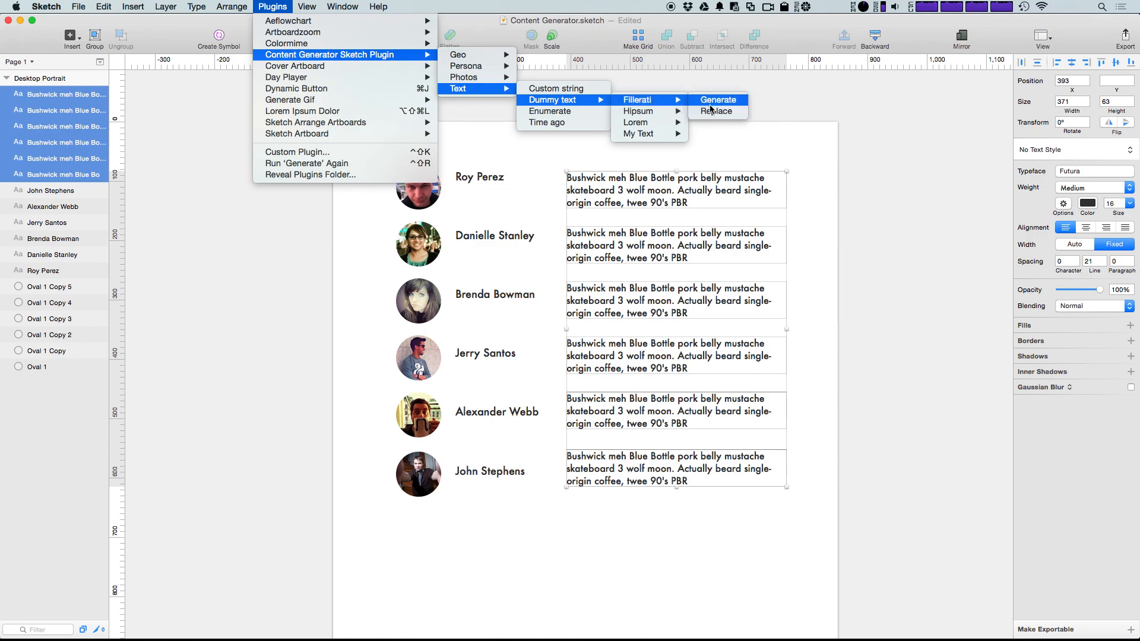
click(718, 100)
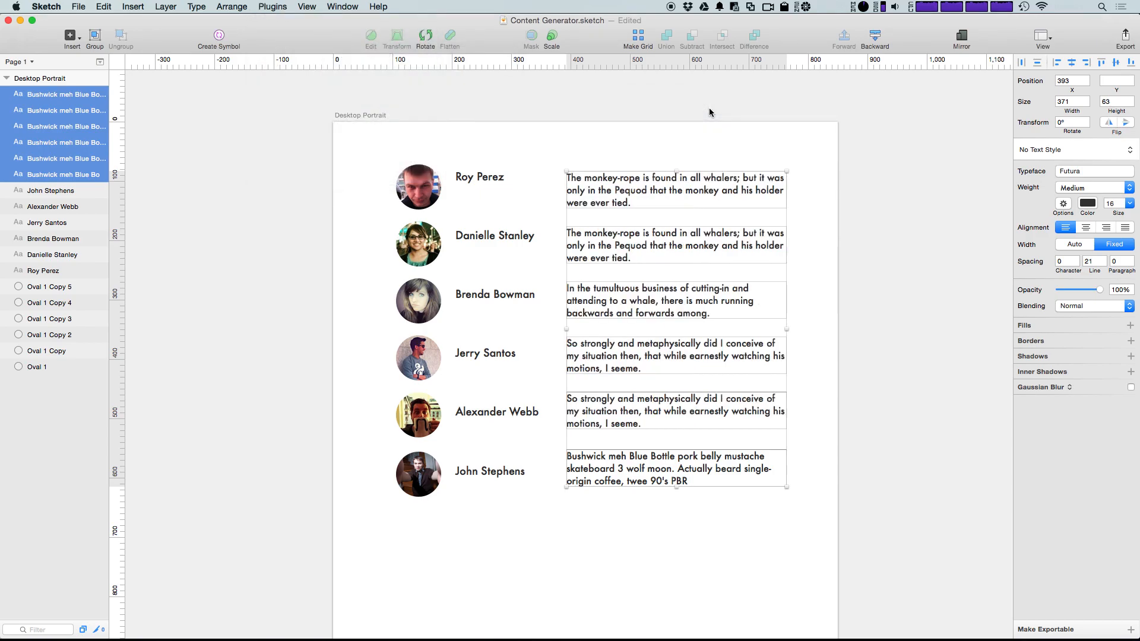
mouse_move(785, 298)
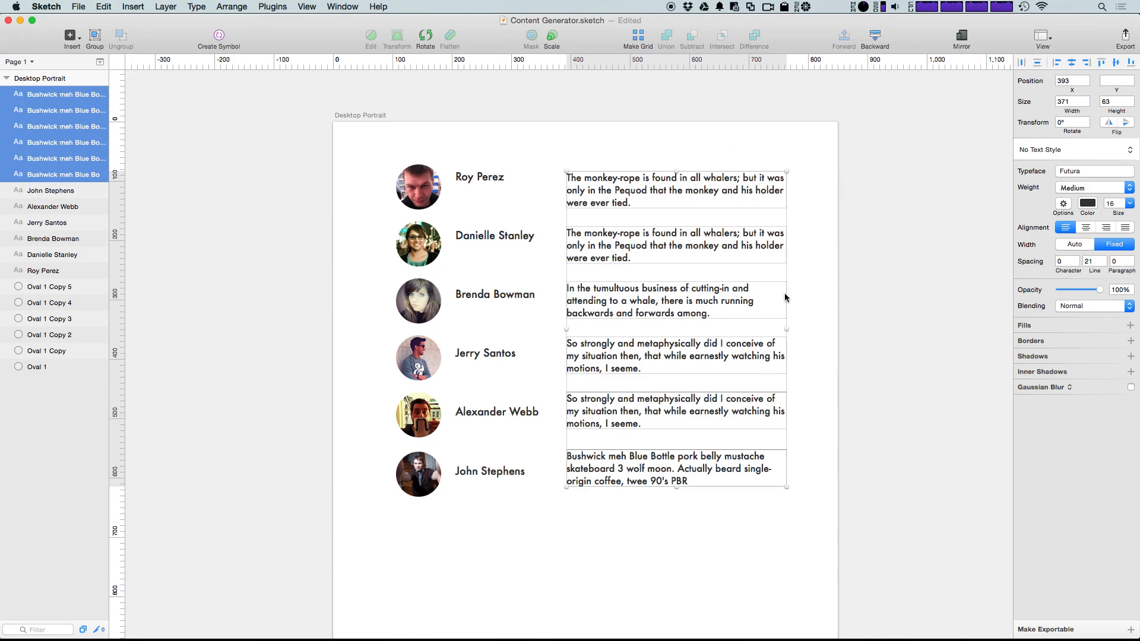
mouse_move(669, 246)
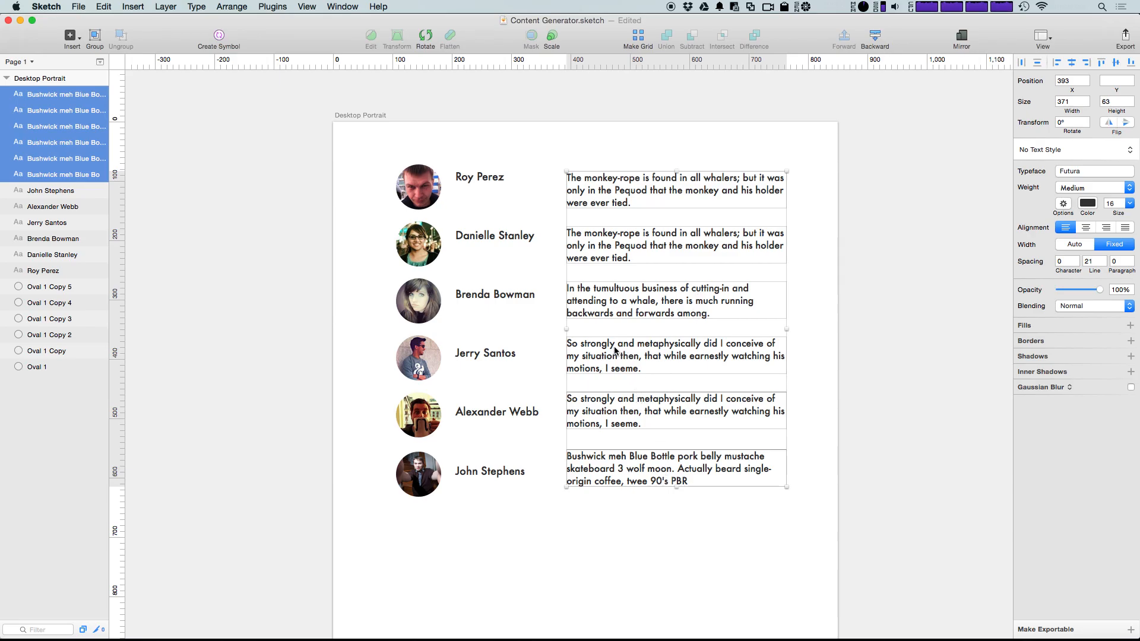
mouse_move(716, 409)
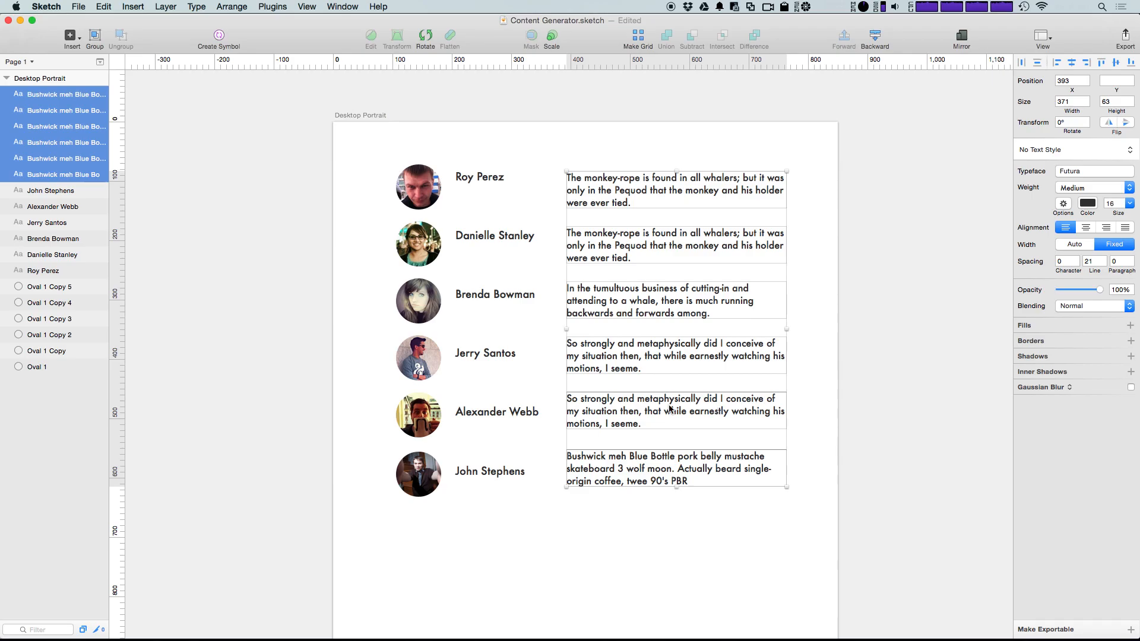
click(193, 336)
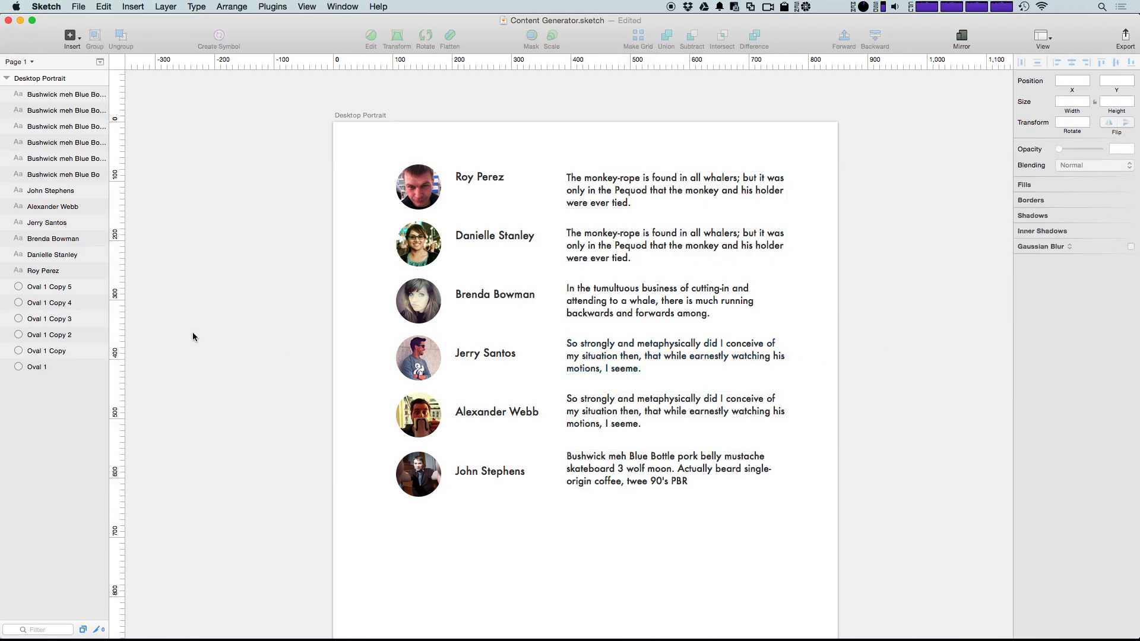
click(232, 6)
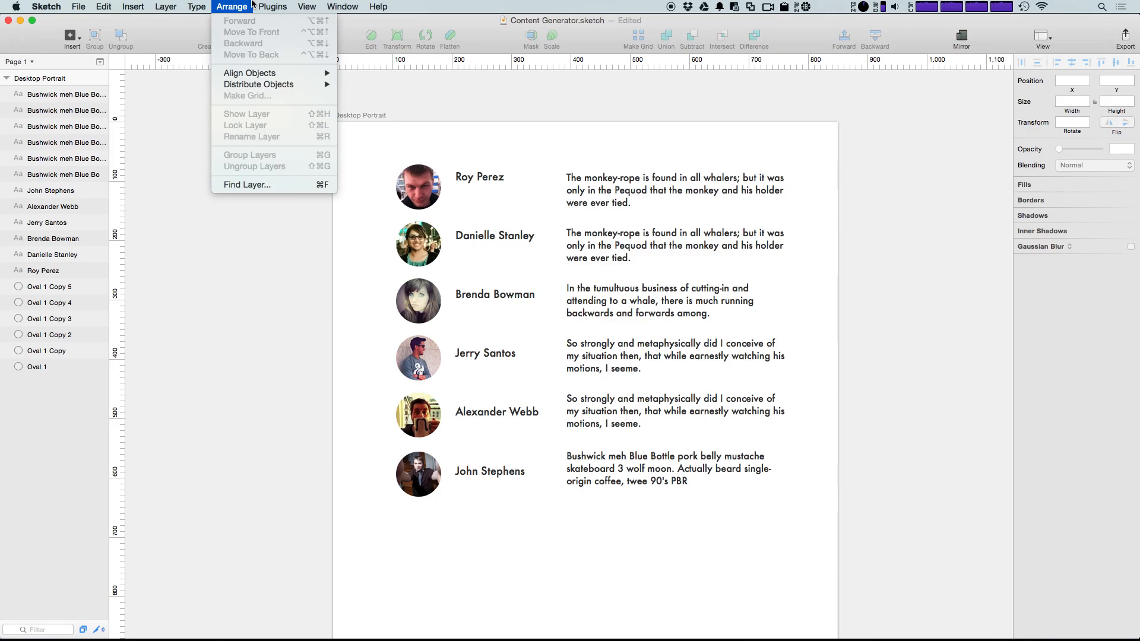
click(628, 103)
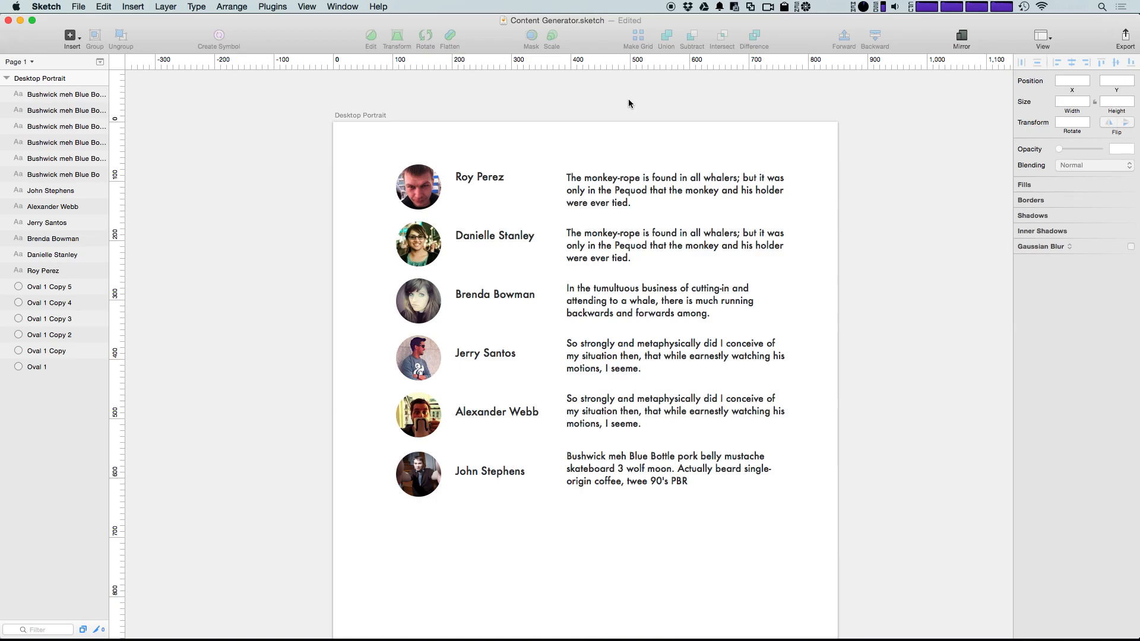
mouse_move(596, 123)
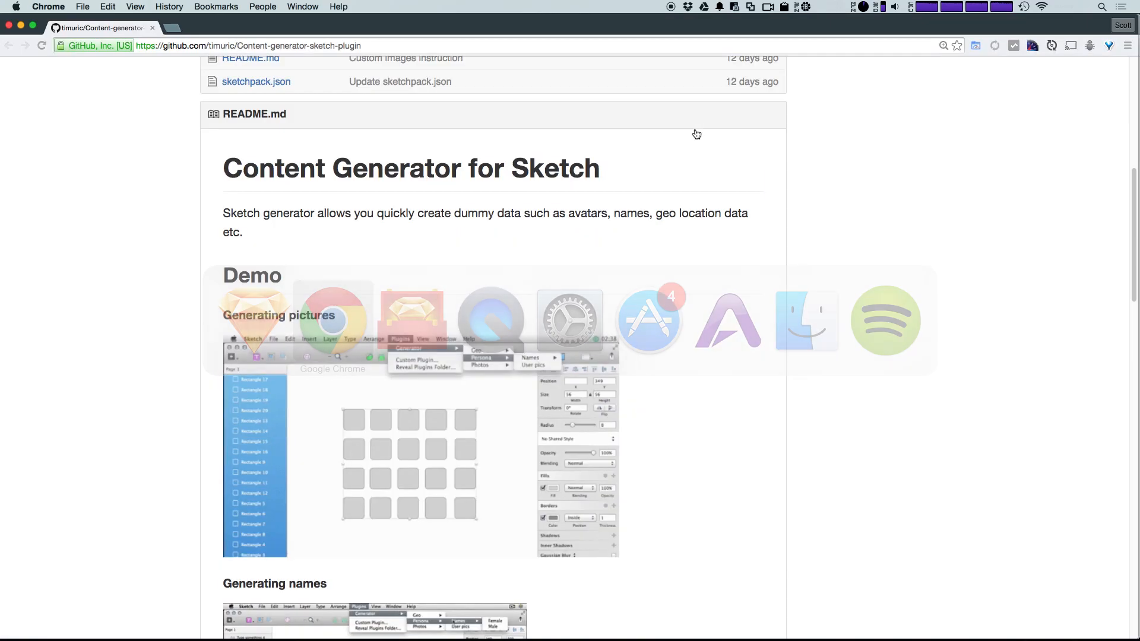
- Scroll to the top of the Content-generator-sketch-plugin GitHub repository page in Chrome
scroll(up, 3)
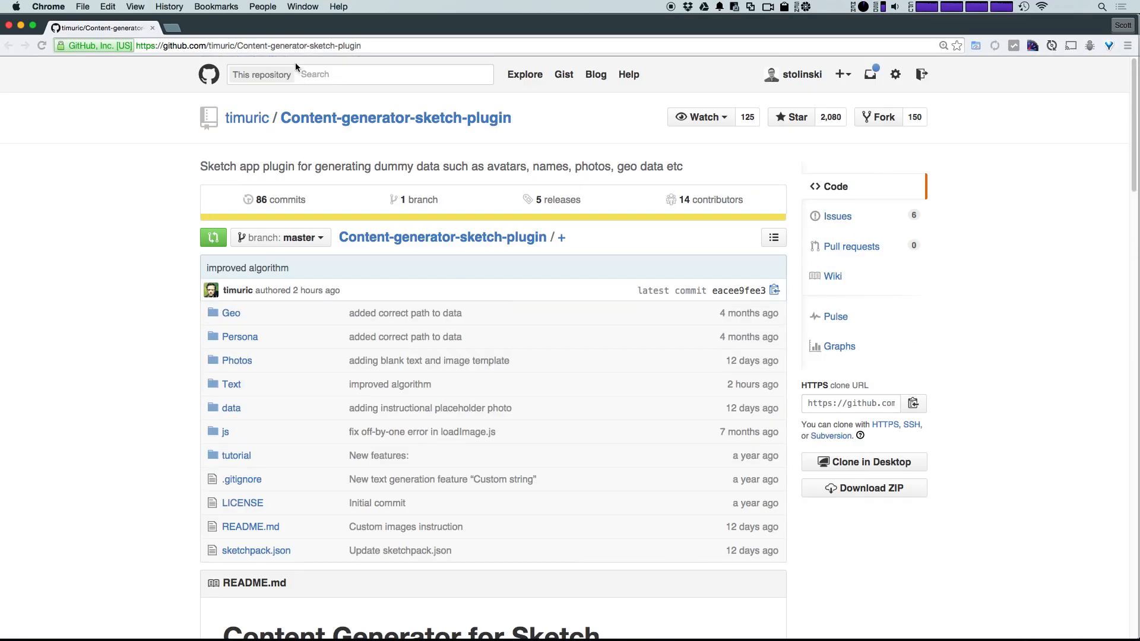
mouse_move(549, 162)
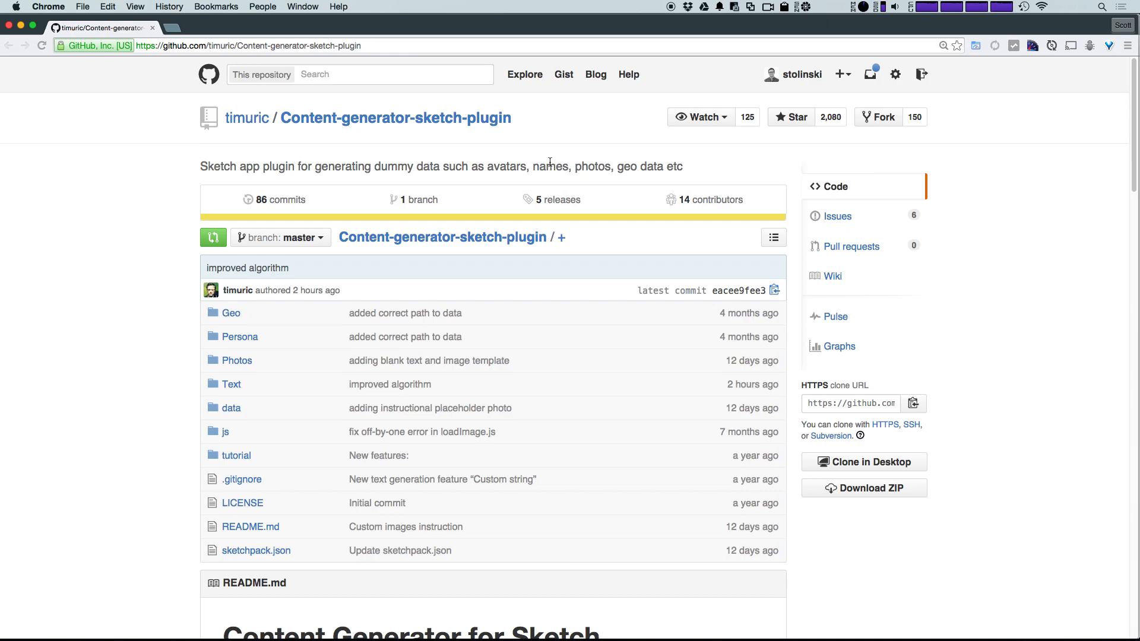
mouse_move(365, 98)
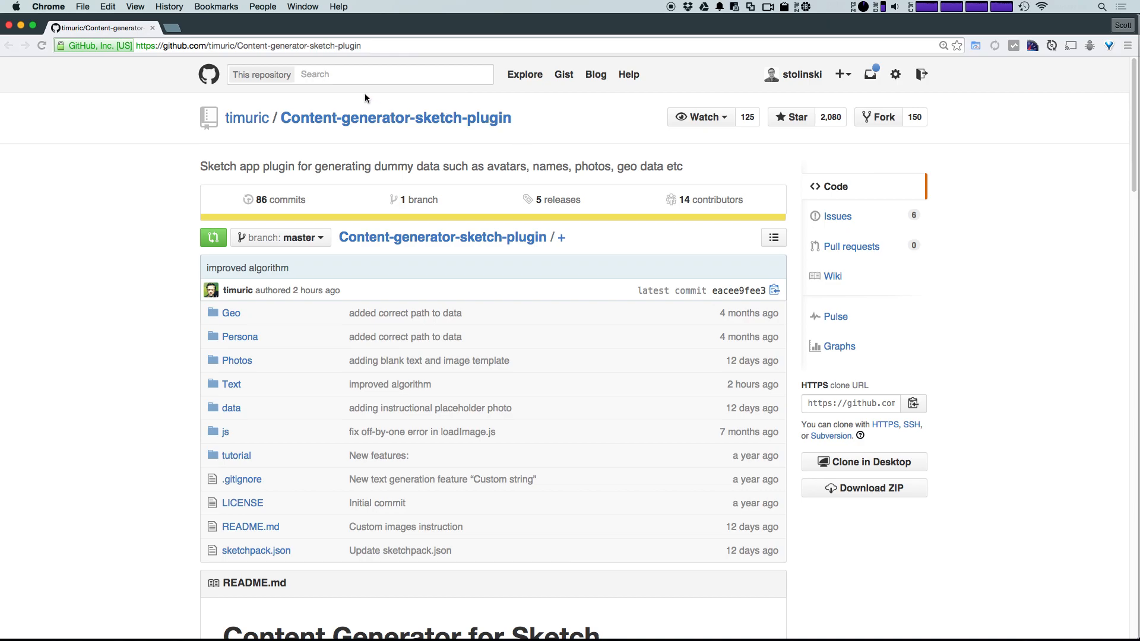